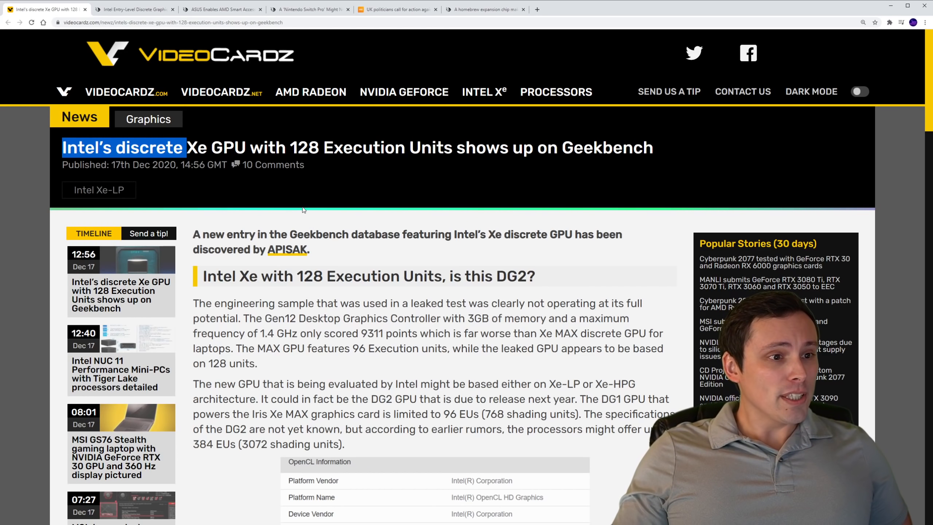
Step: Read the Geekbench leak details, highlighting the 3GB/1.4 GHz line and the 9311 score
scroll(down, 3)
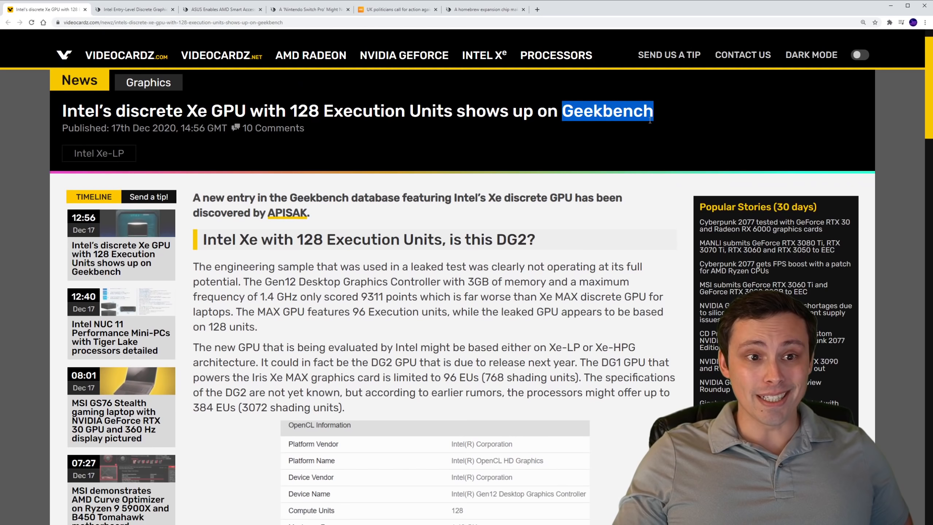
scroll(down, 3)
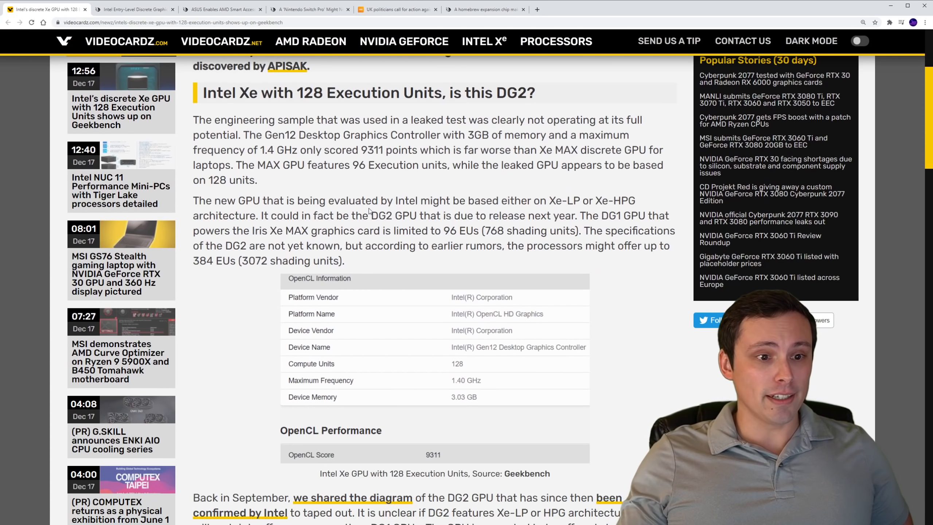
scroll(down, 3)
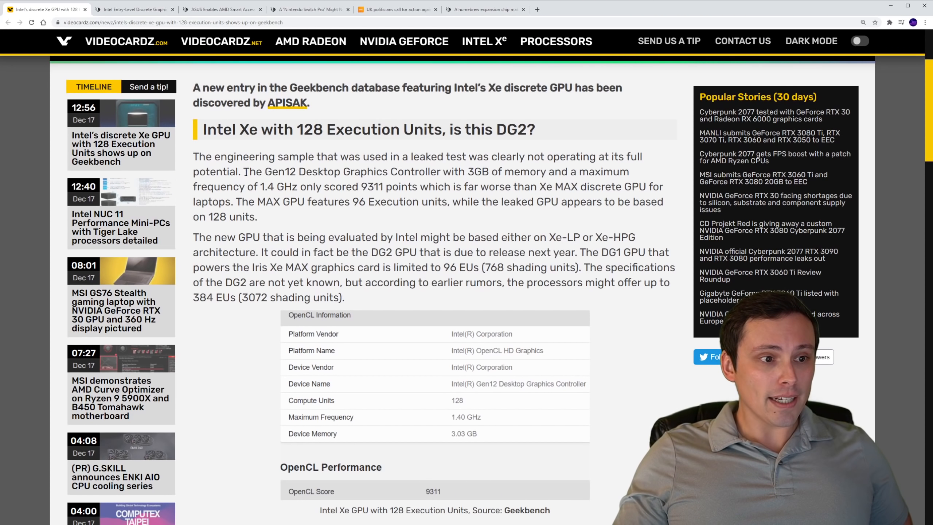
drag(242, 171, 306, 186)
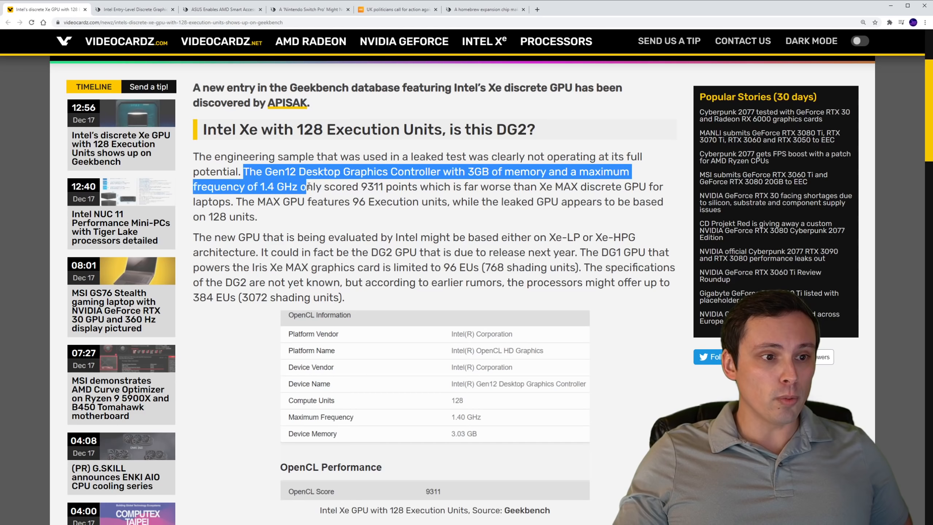
scroll(down, 3)
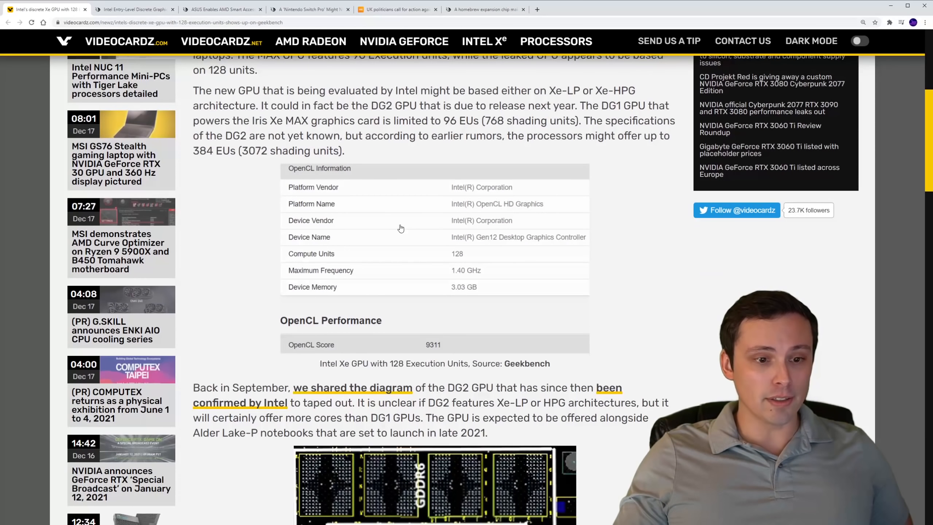
mouse_move(453, 269)
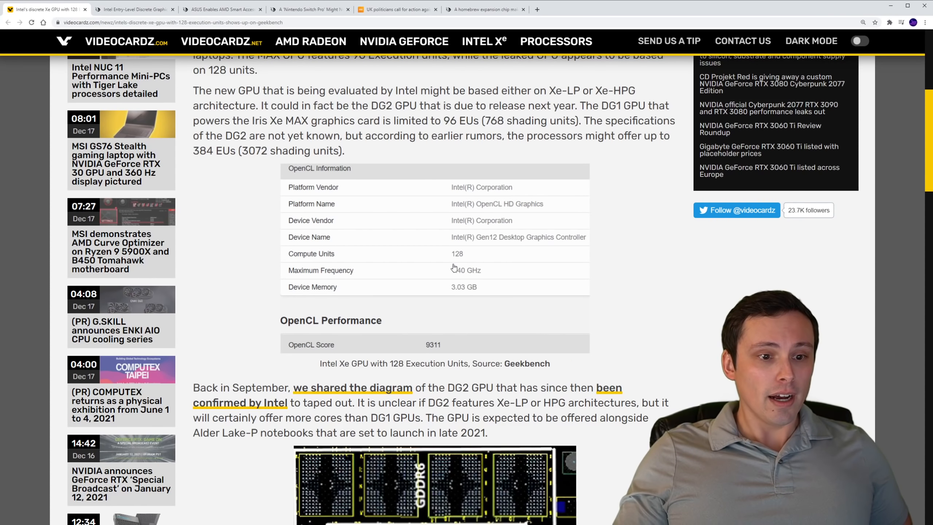
mouse_move(466, 294)
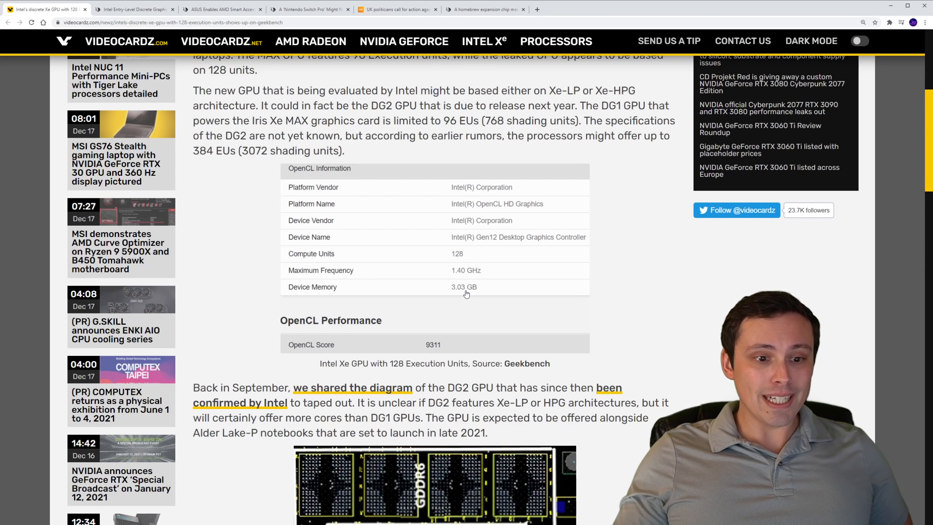
mouse_move(458, 279)
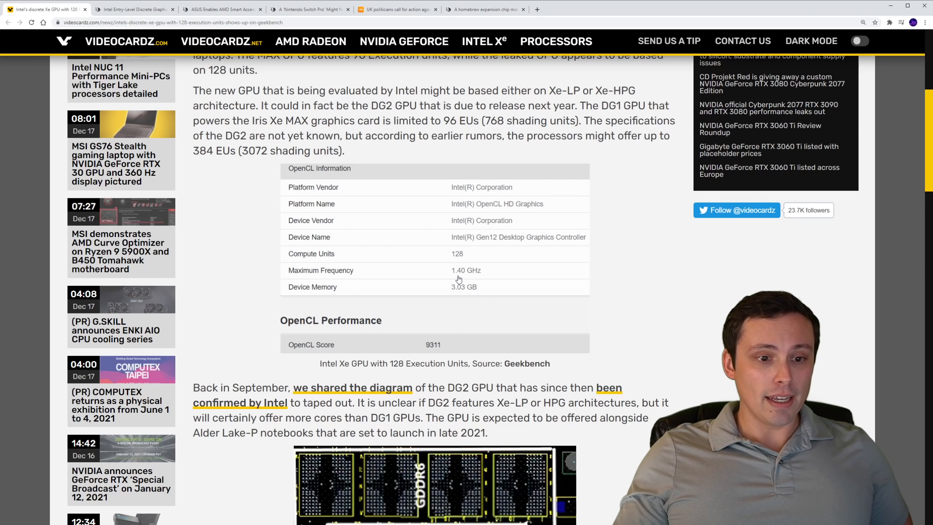
mouse_move(475, 277)
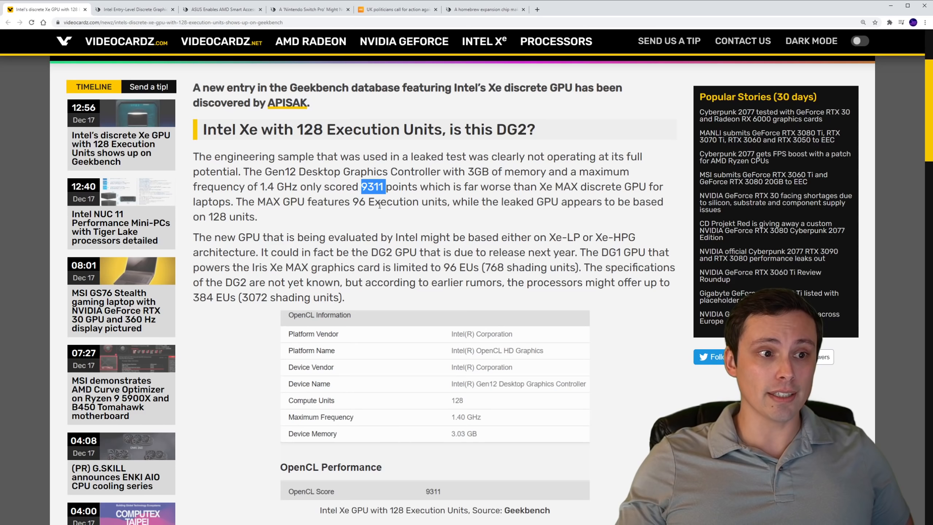
double_click(248, 129)
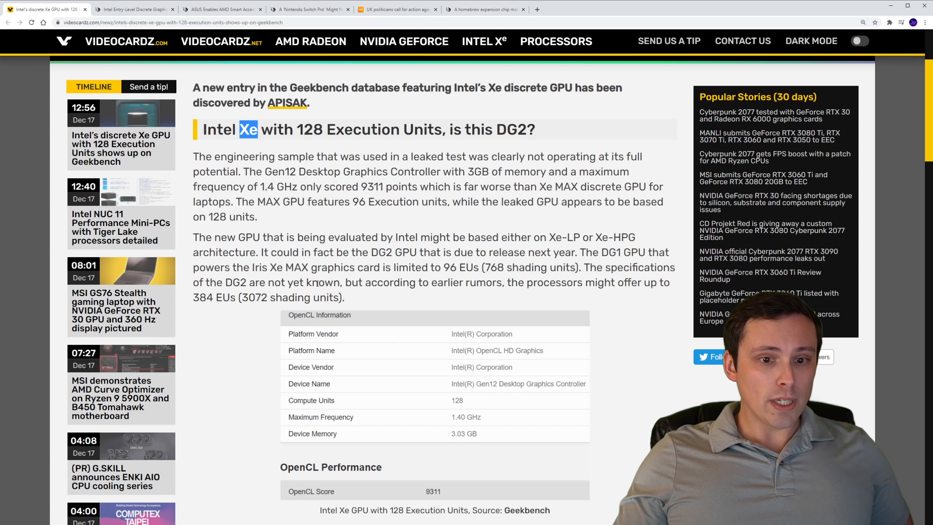
scroll(down, 3)
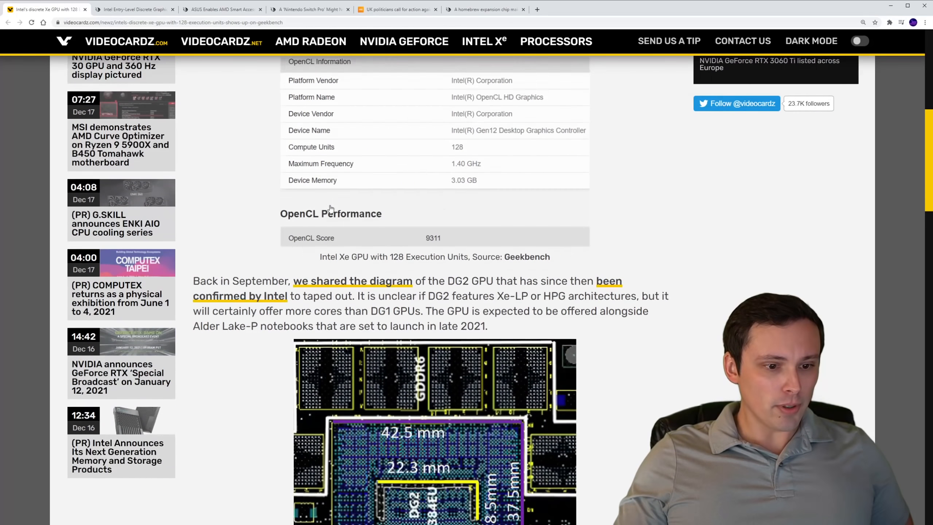
scroll(down, 3)
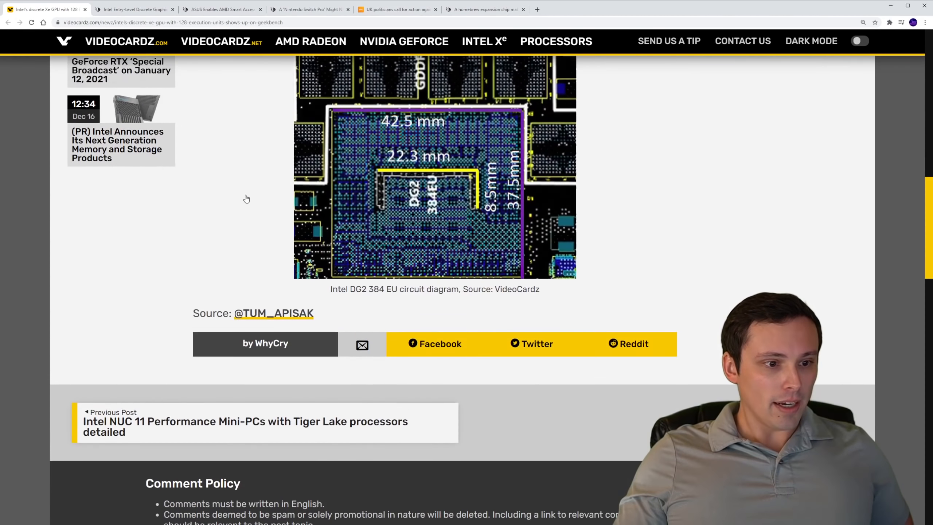
Step: Read Wccftech's Intel Xe article down through the Iris Xe Max mention and Xe family table
click(134, 9)
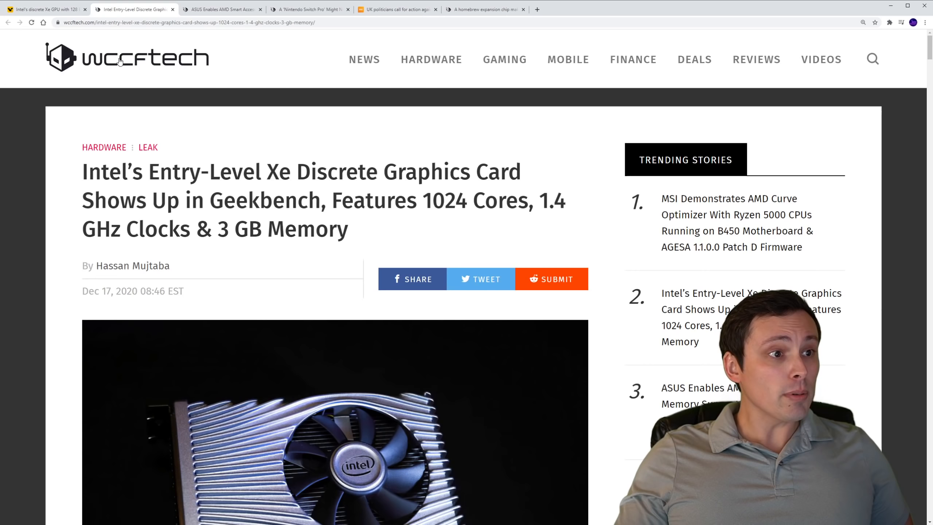
scroll(down, 3)
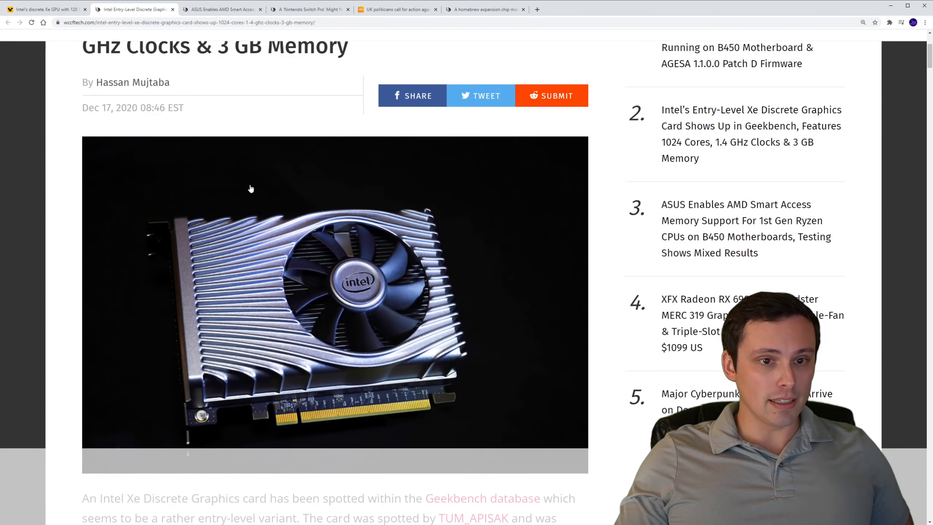
scroll(down, 3)
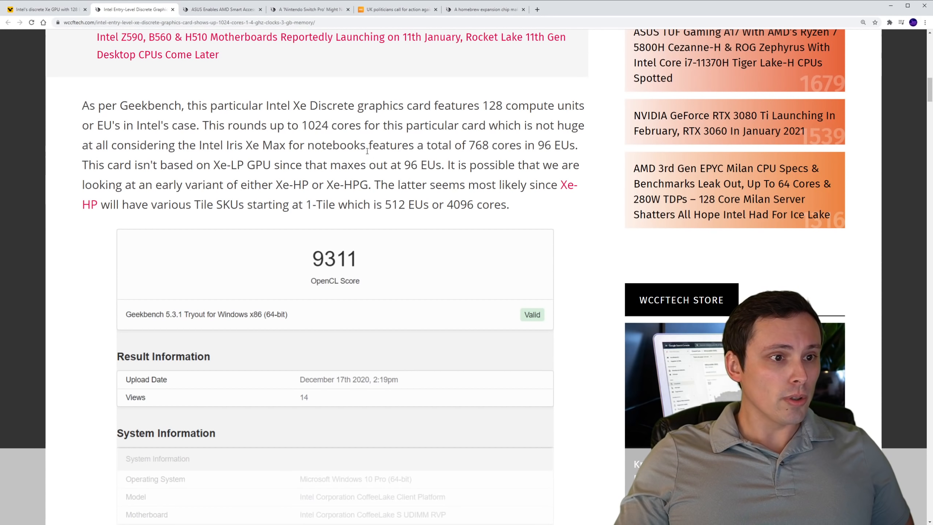
drag(224, 144, 361, 144)
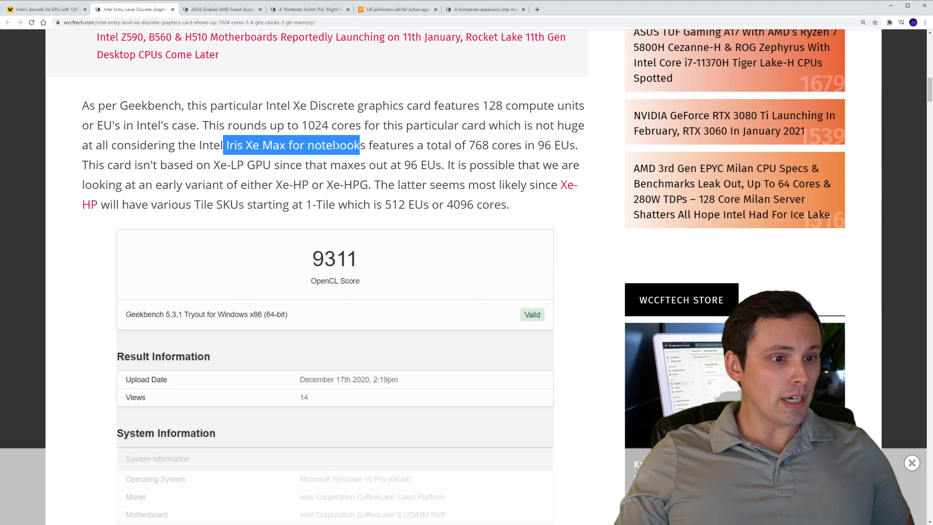
scroll(down, 3)
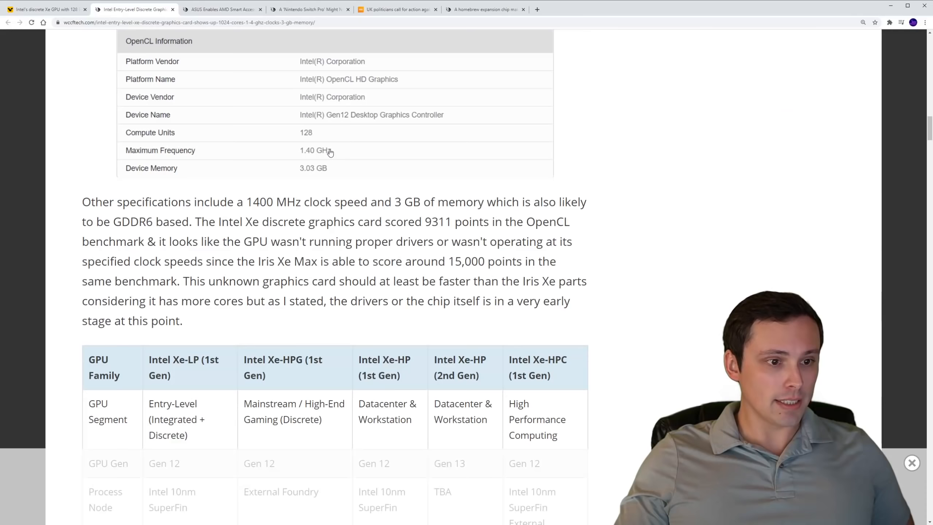
scroll(down, 3)
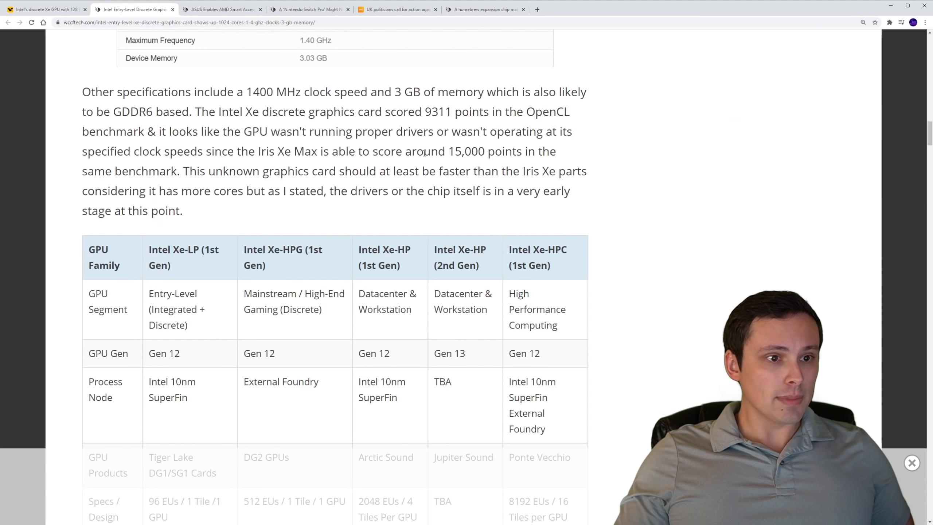
drag(257, 151, 485, 151)
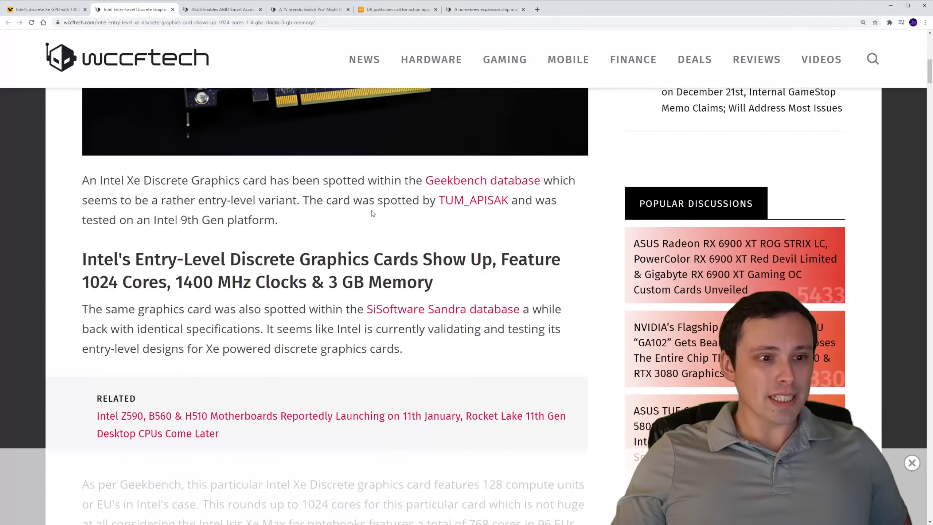
Step: Return to the headline and highlight the word Intel's
scroll(up, 3)
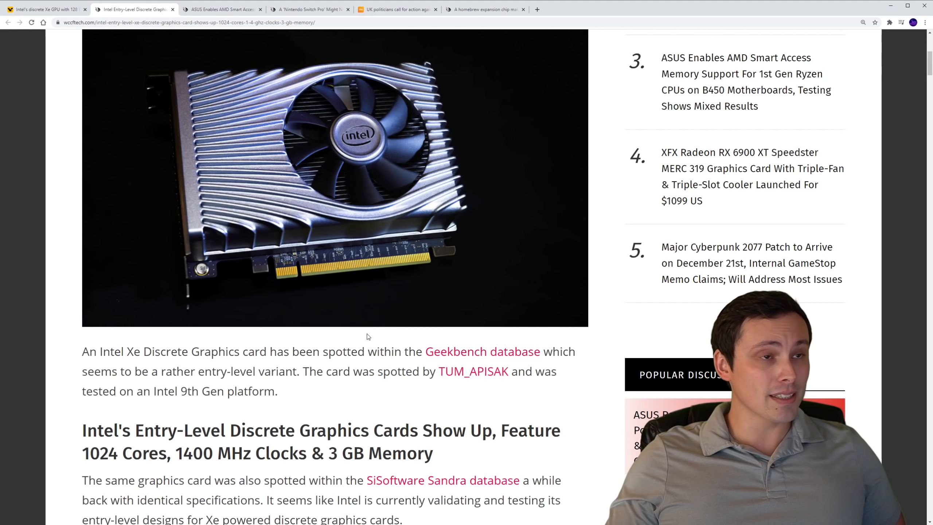
scroll(down, 3)
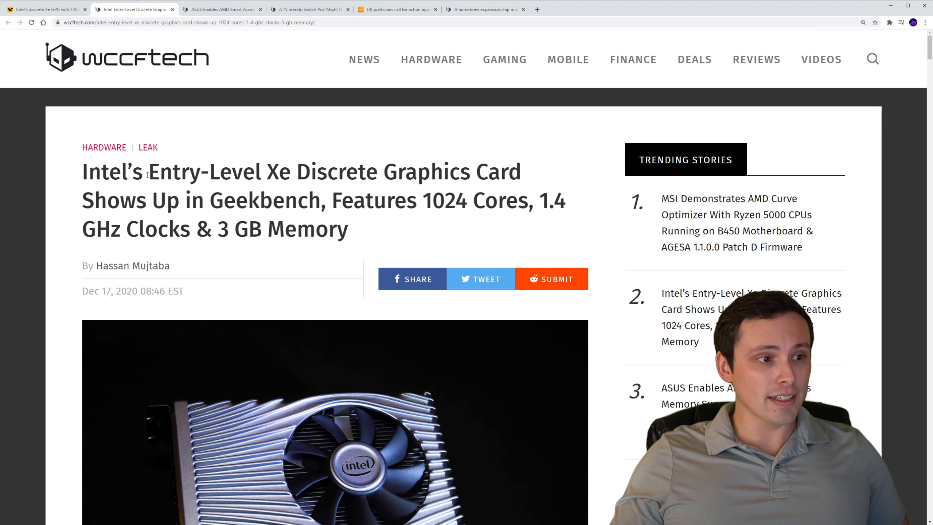
double_click(111, 171)
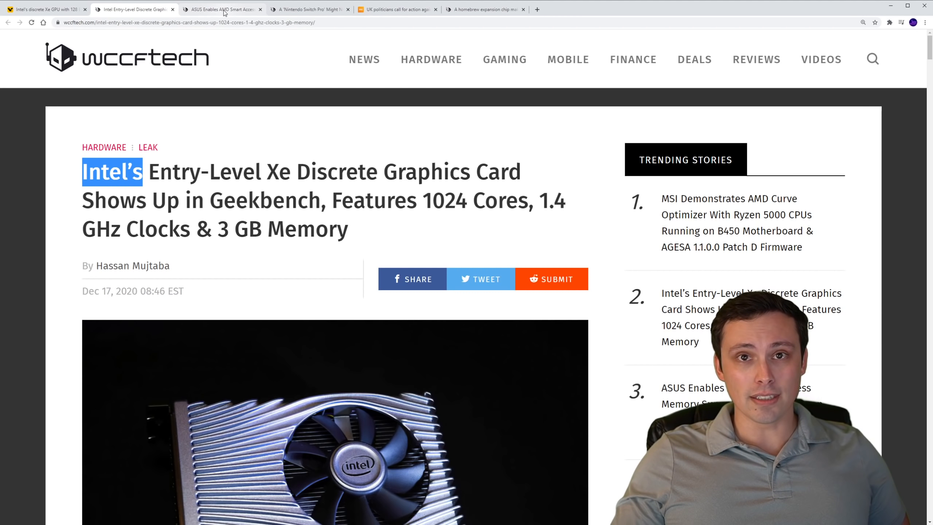
Step: View the ASUS B450 article and highlight 'Smart Access Memory' in its headline
click(223, 8)
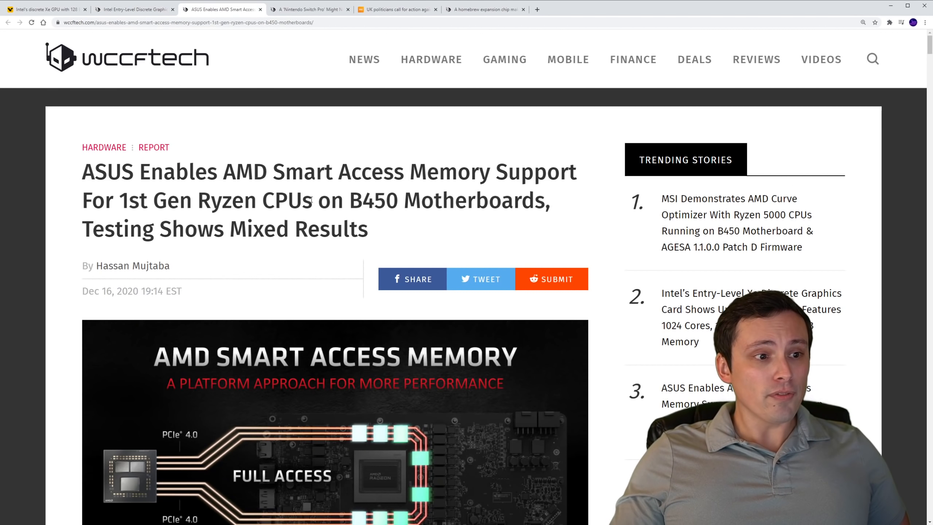
drag(271, 171, 469, 171)
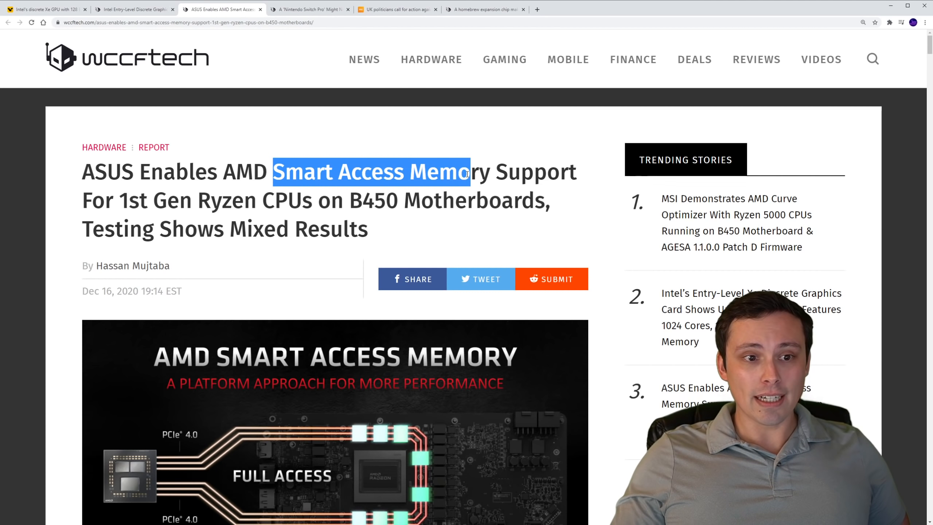
drag(452, 172, 488, 172)
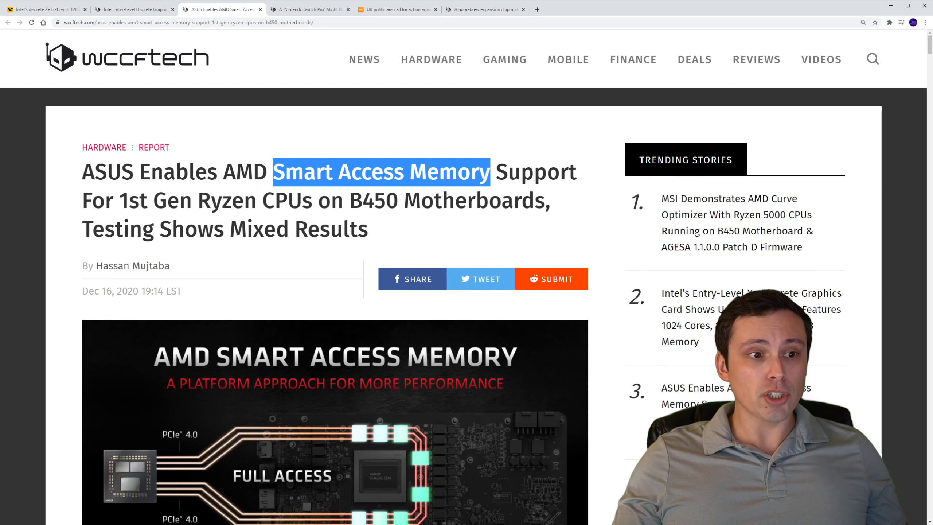
scroll(down, 3)
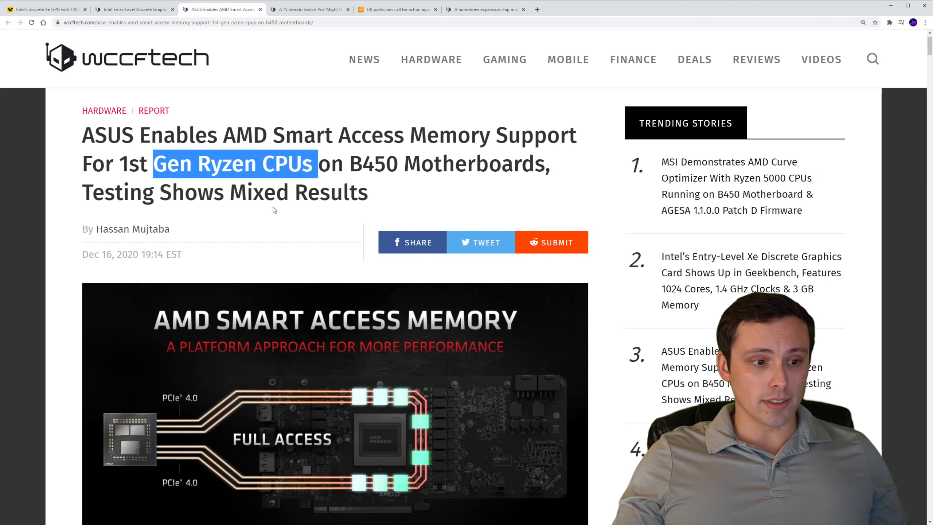
scroll(down, 3)
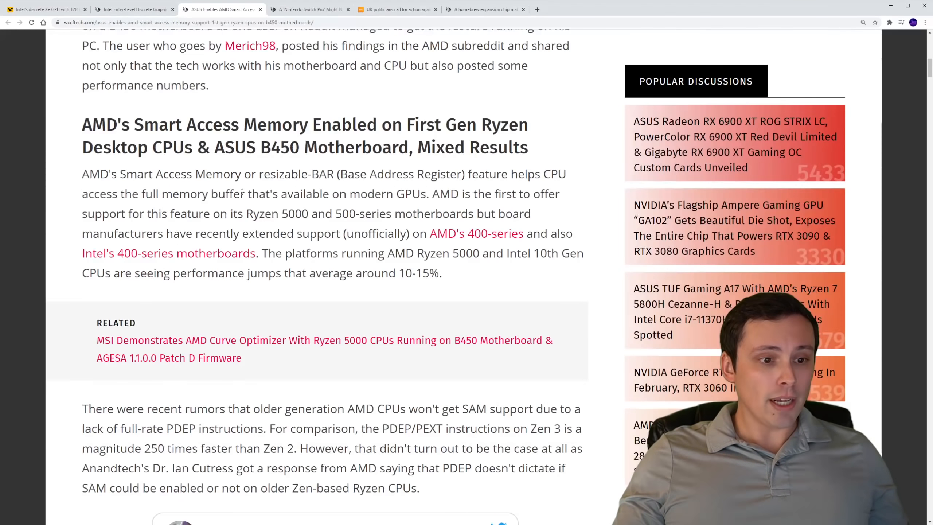
scroll(down, 3)
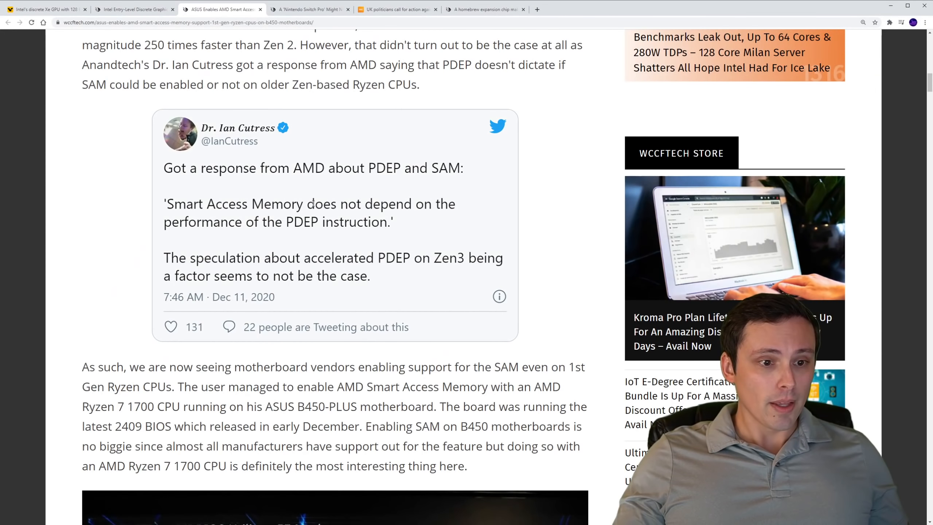
scroll(down, 3)
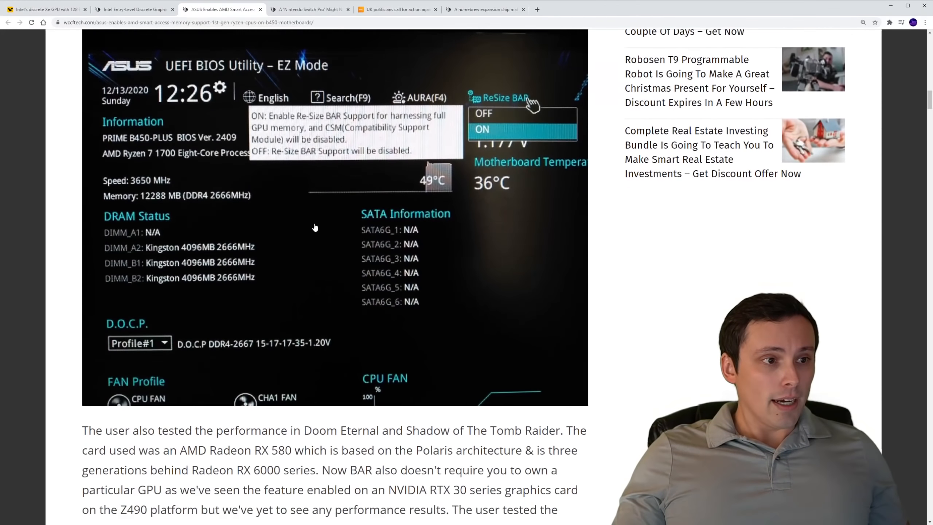
scroll(down, 3)
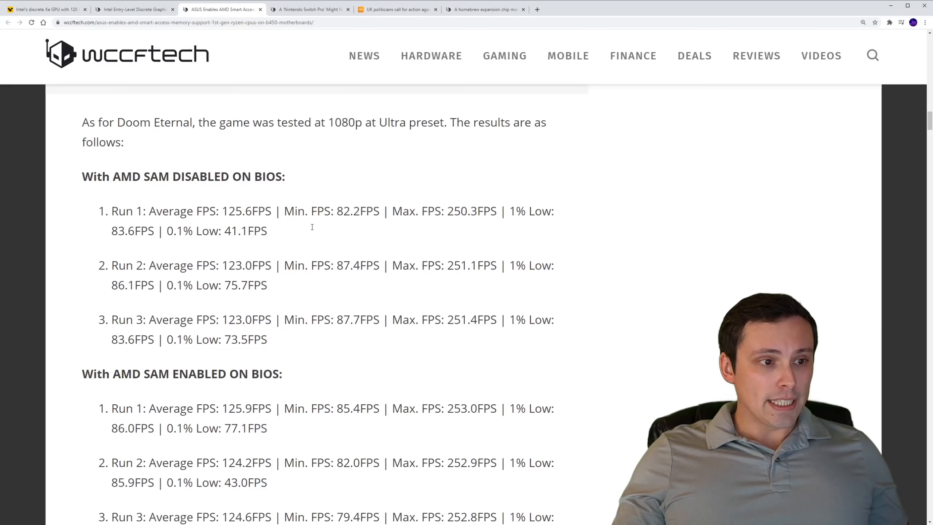
scroll(up, 3)
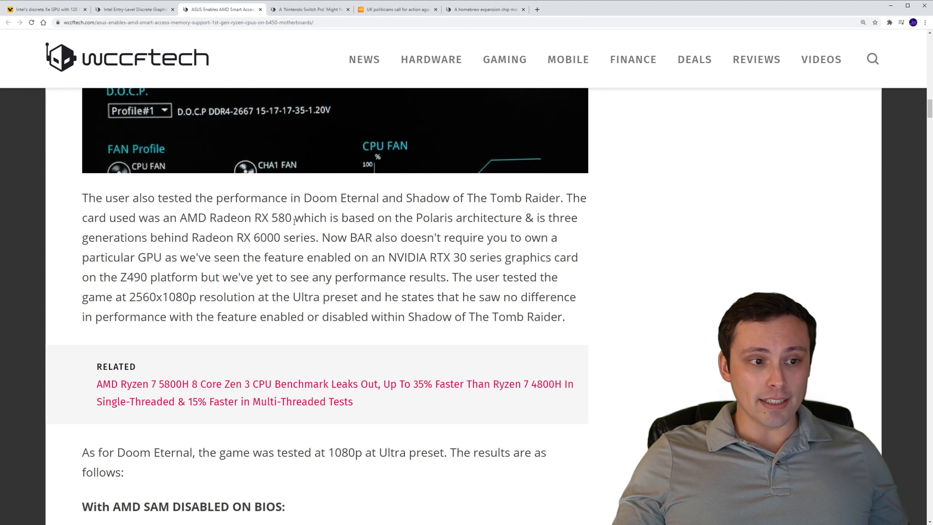
drag(254, 218, 326, 217)
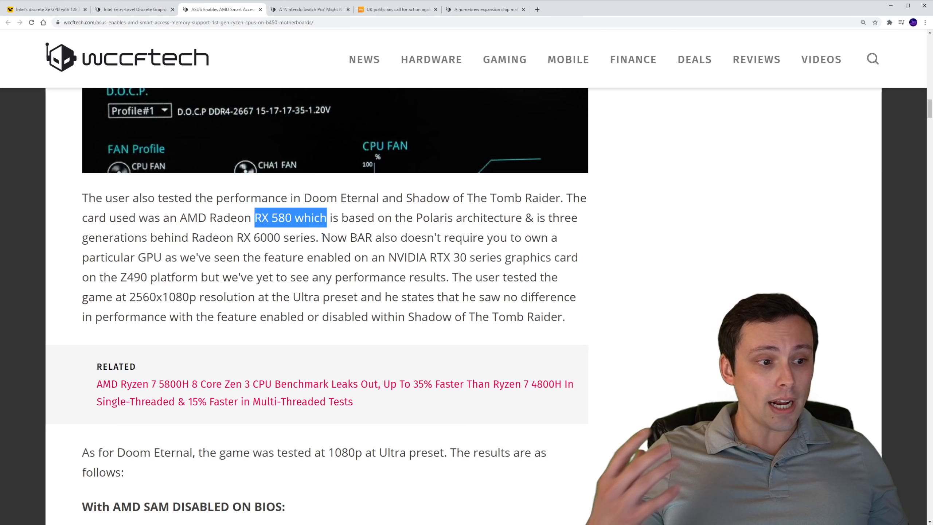
scroll(down, 3)
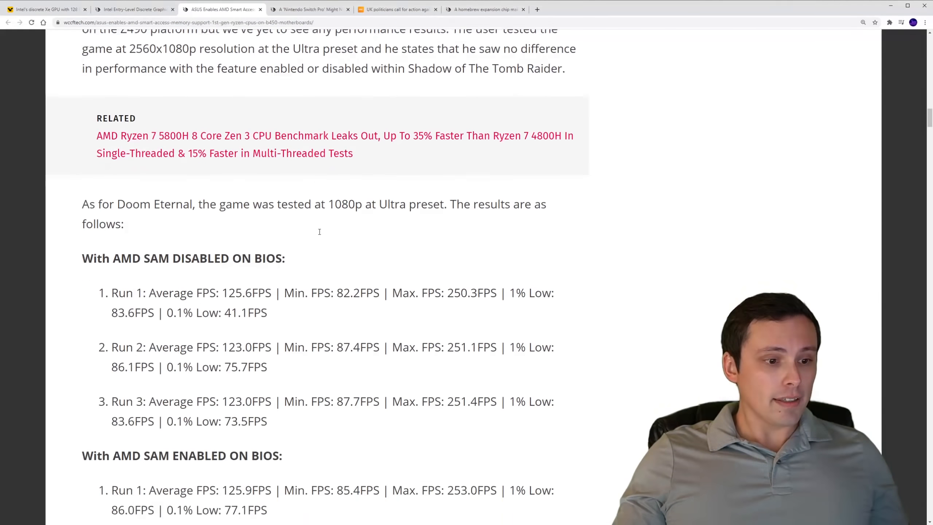
scroll(down, 3)
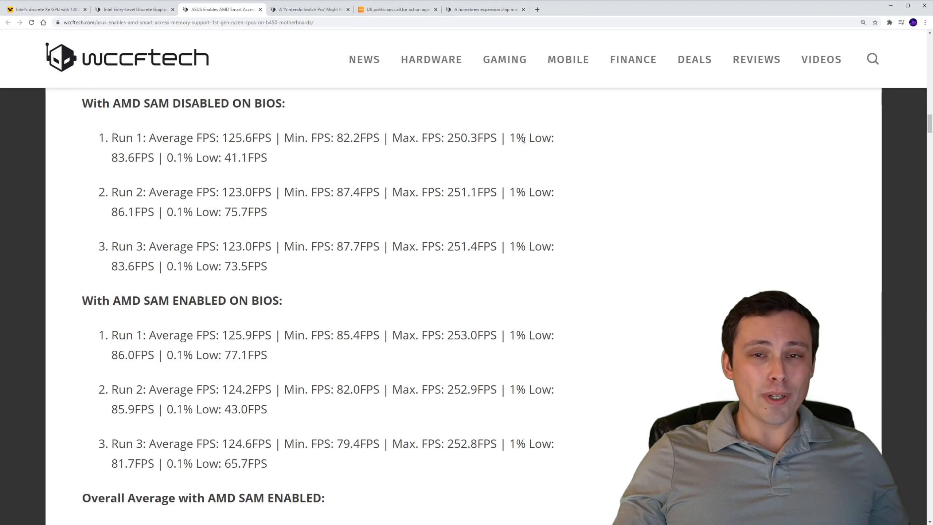
scroll(down, 3)
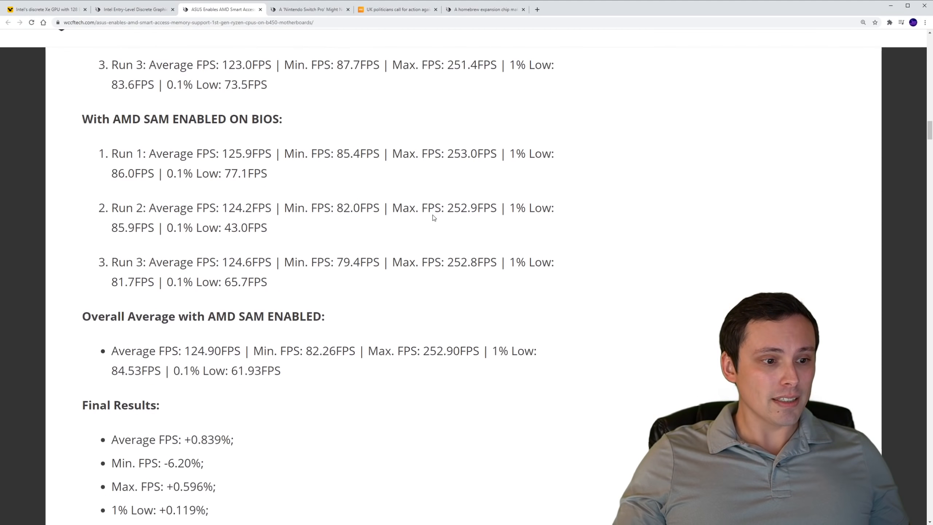
scroll(down, 3)
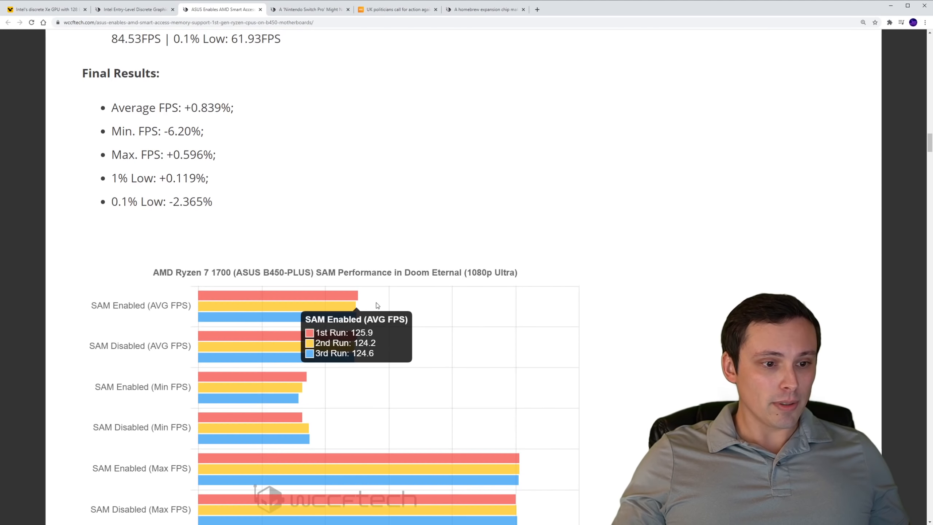
scroll(down, 3)
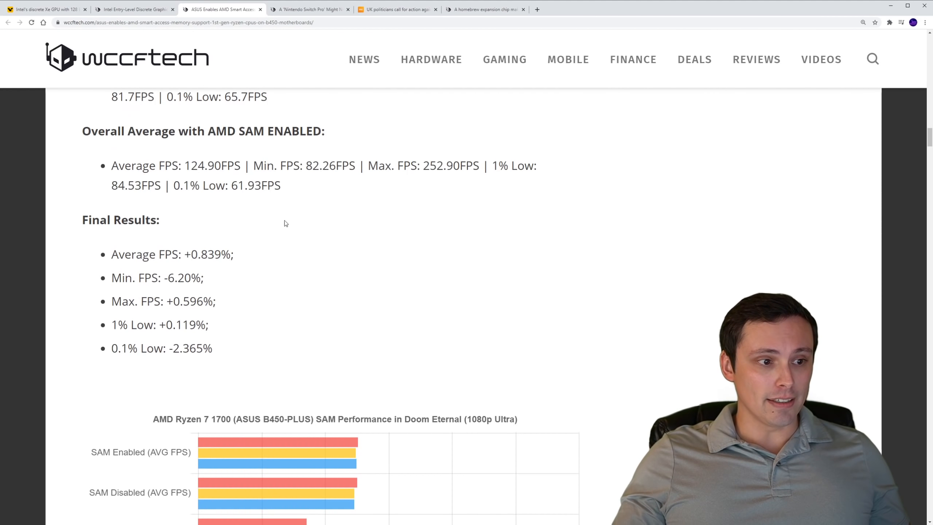
double_click(121, 254)
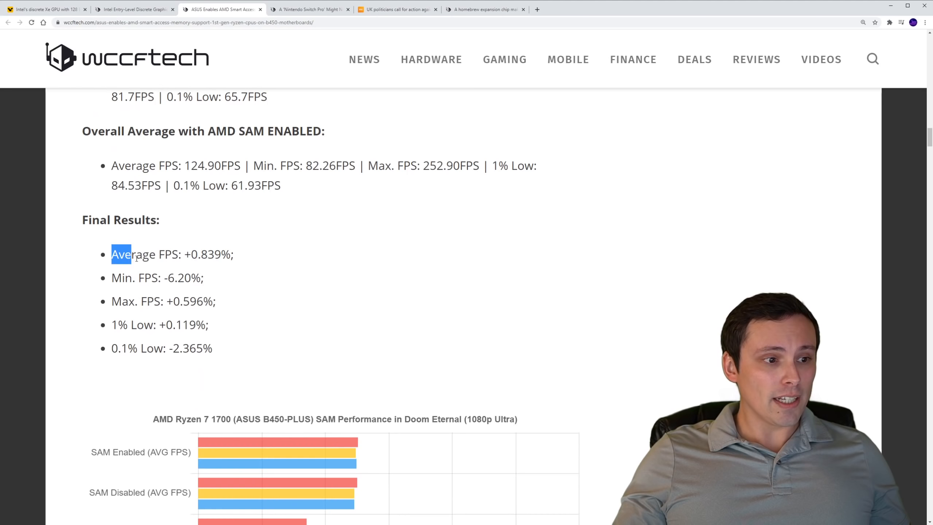
drag(120, 254, 234, 254)
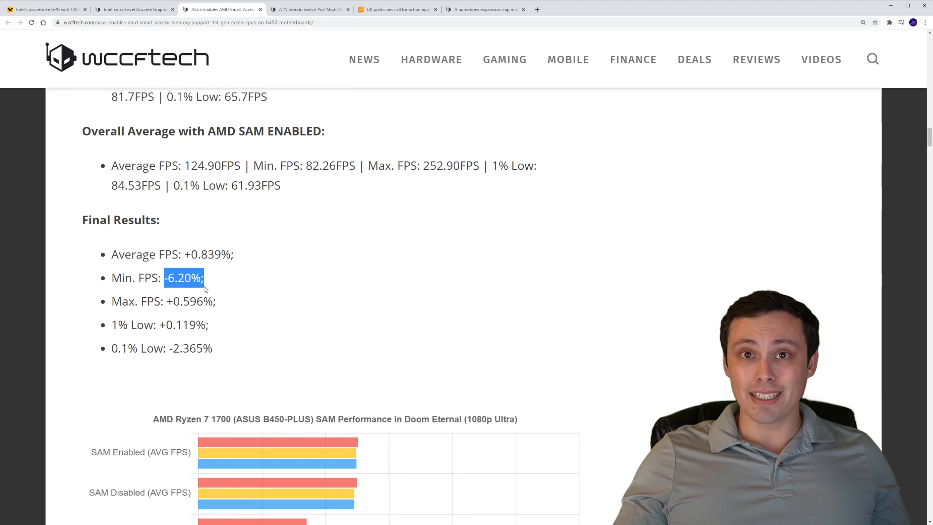
scroll(down, 3)
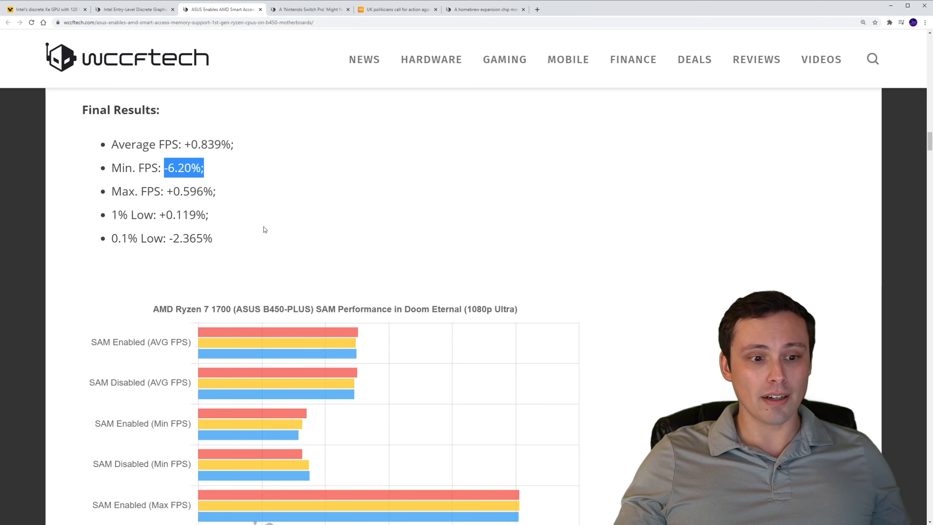
scroll(down, 3)
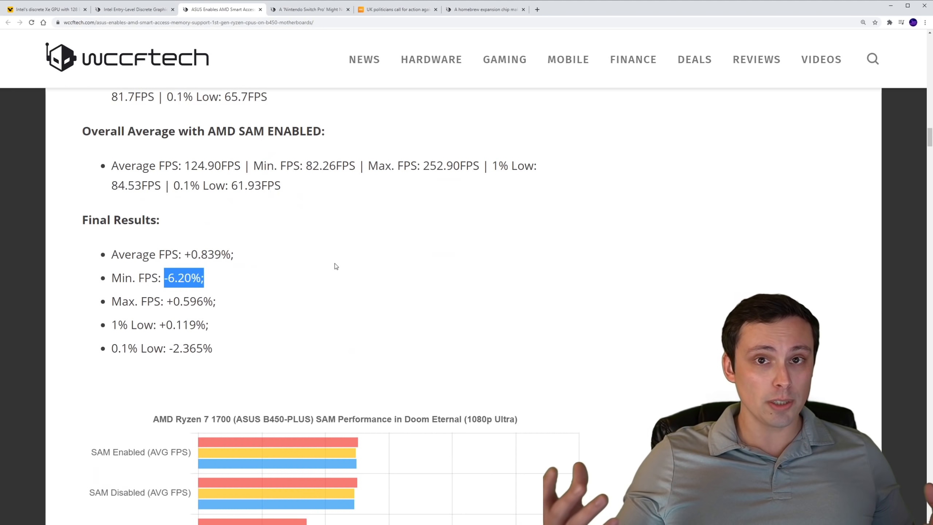
scroll(up, 3)
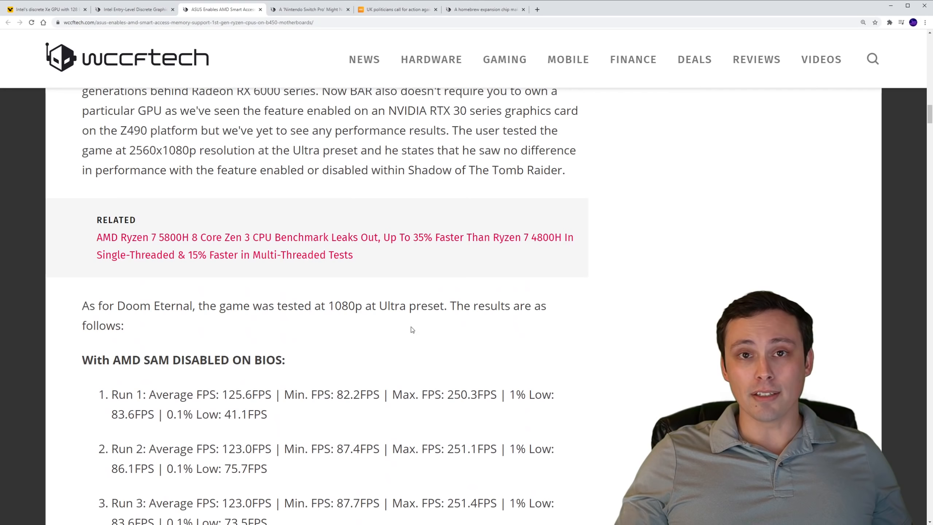
scroll(up, 3)
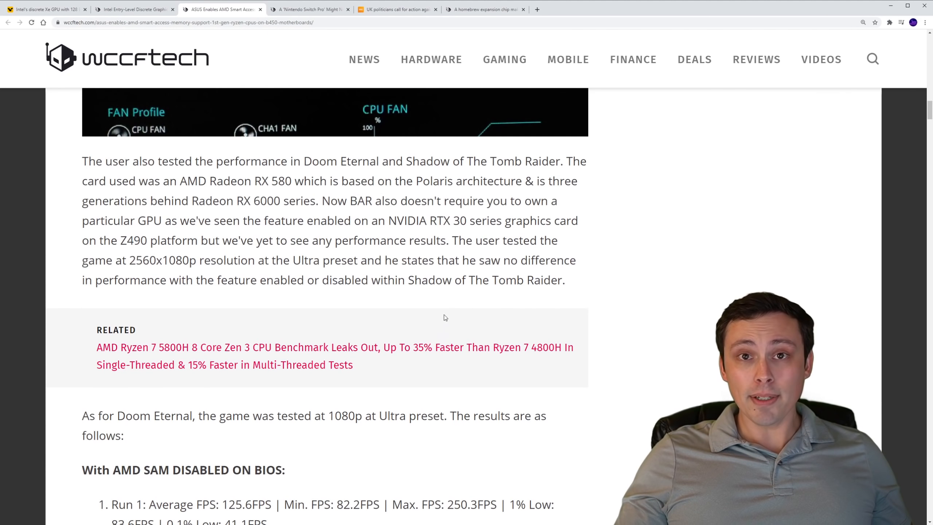
mouse_move(440, 302)
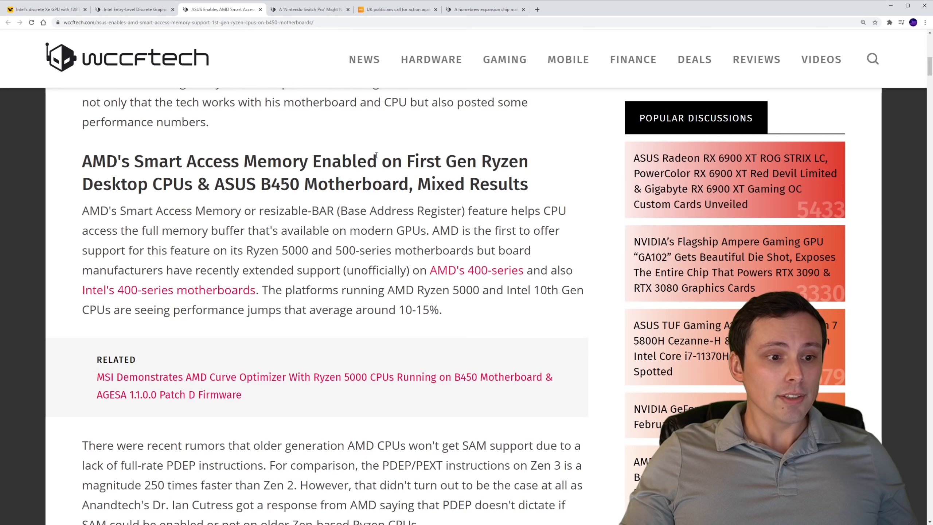
mouse_move(331, 87)
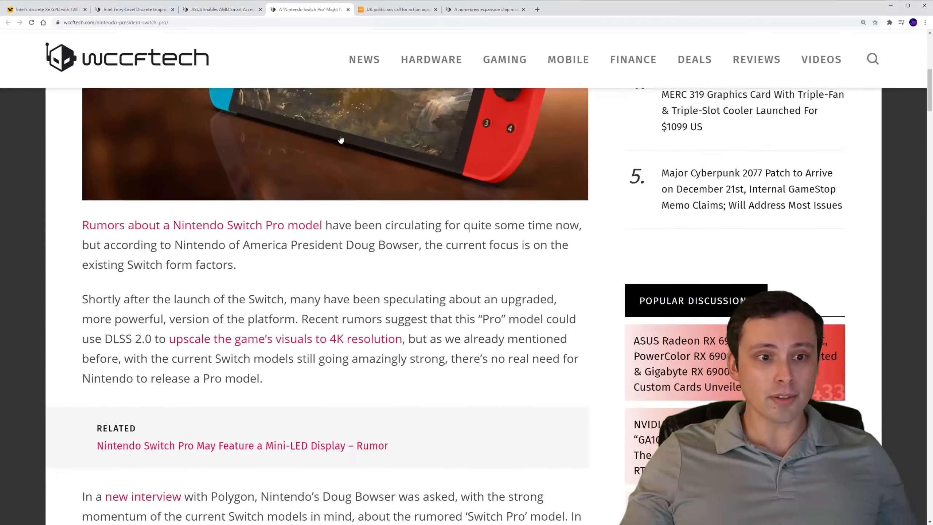
Step: Scroll the Switch Pro article down to Doug Bowser's Polygon interview quotes
scroll(up, 3)
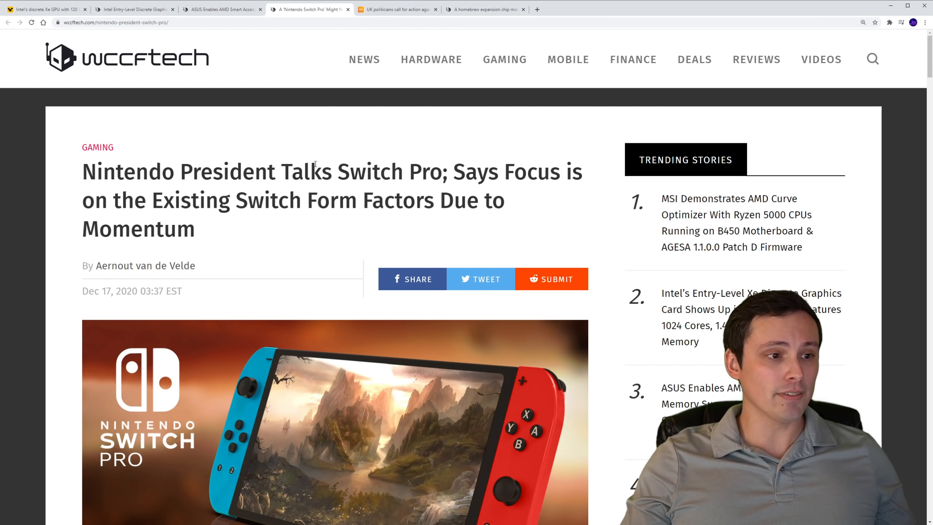
scroll(down, 3)
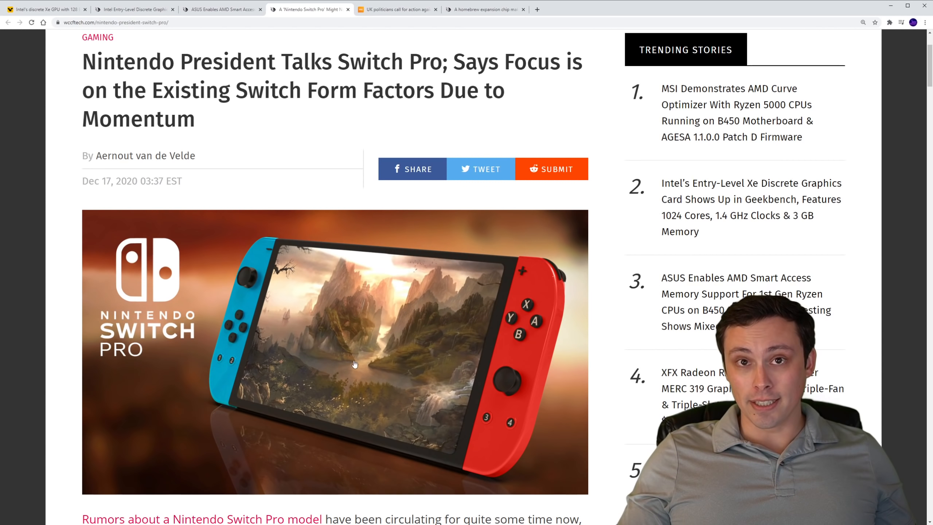
mouse_move(300, 382)
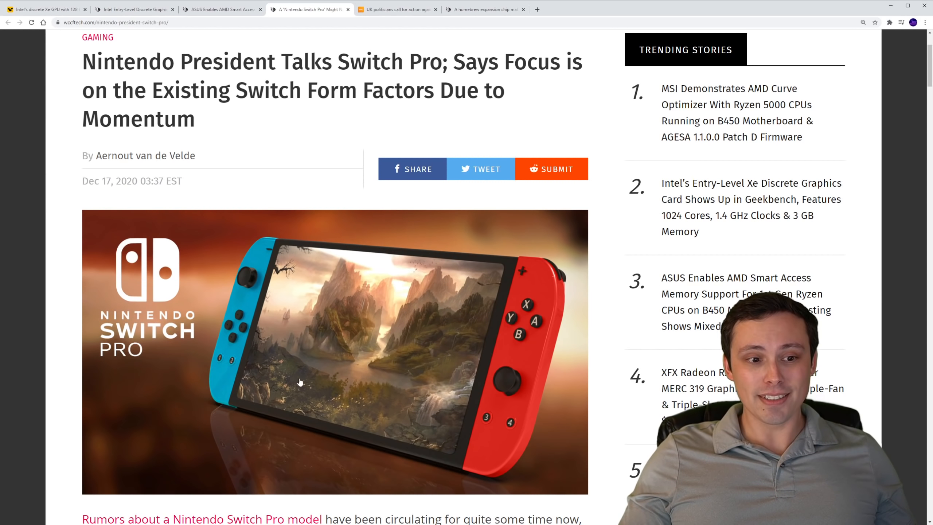
mouse_move(300, 347)
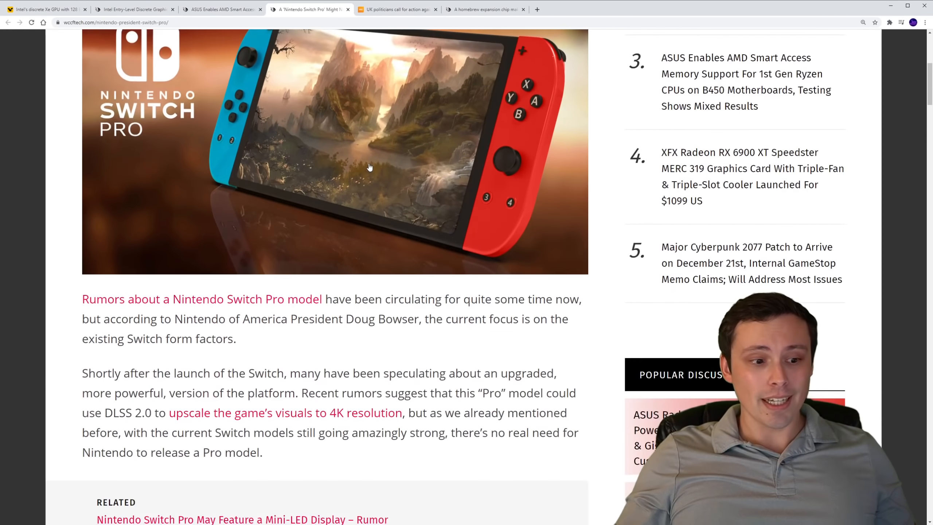
scroll(down, 3)
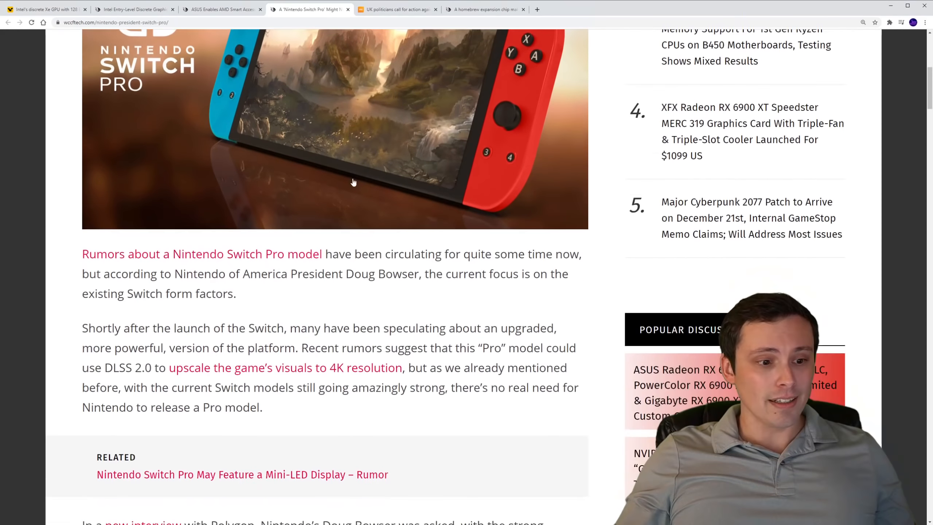
scroll(down, 3)
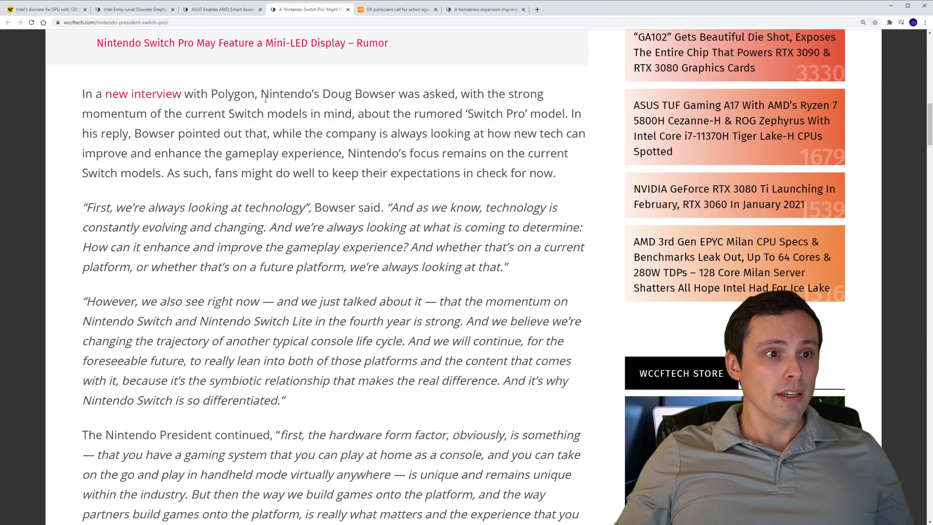
double_click(312, 94)
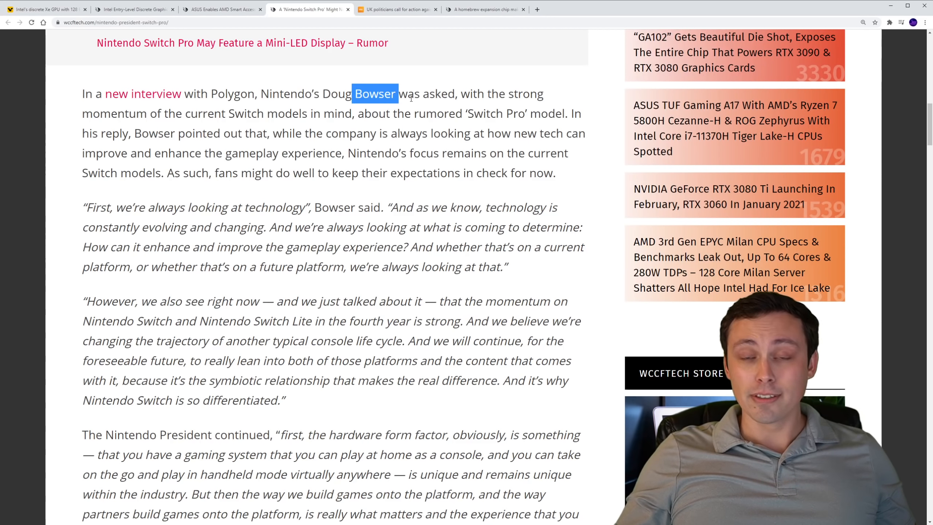
scroll(down, 3)
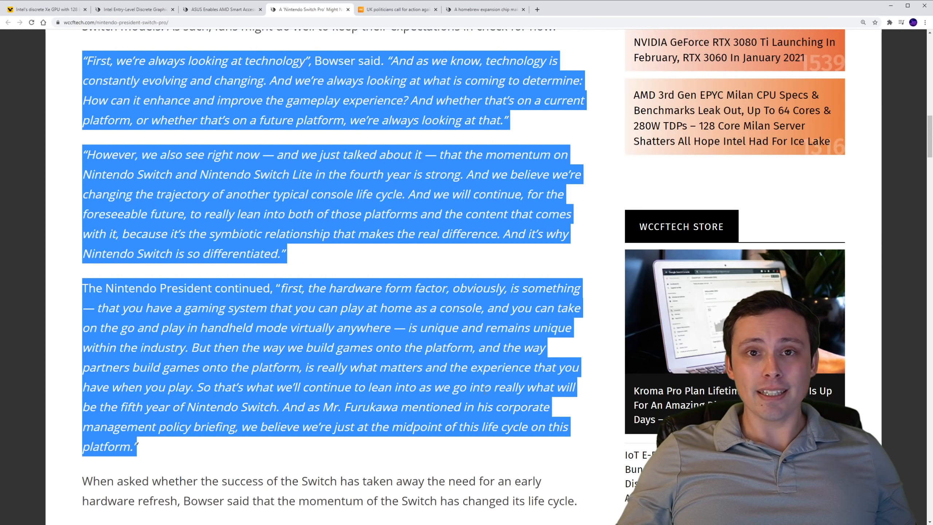
click(467, 360)
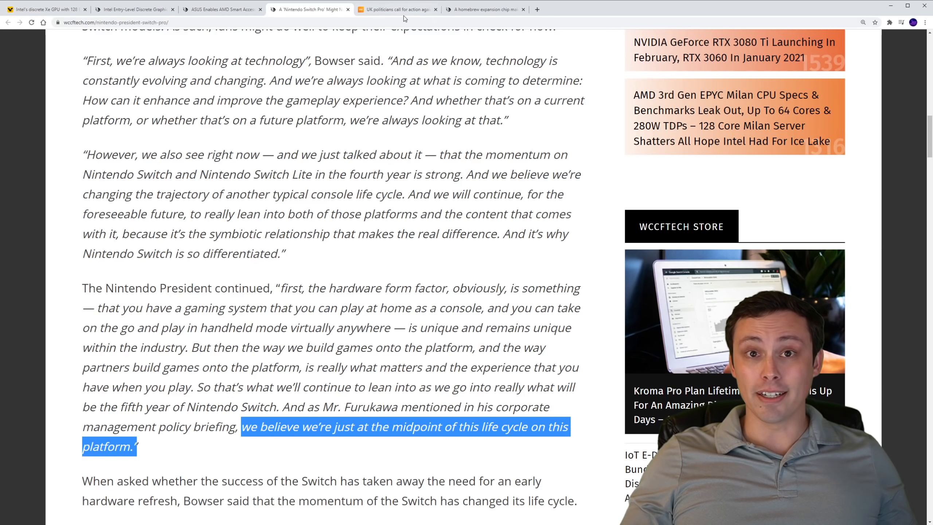
Step: View the VGC scalper article, highlight 'UK' in the headline, and read down to the motion text
click(397, 8)
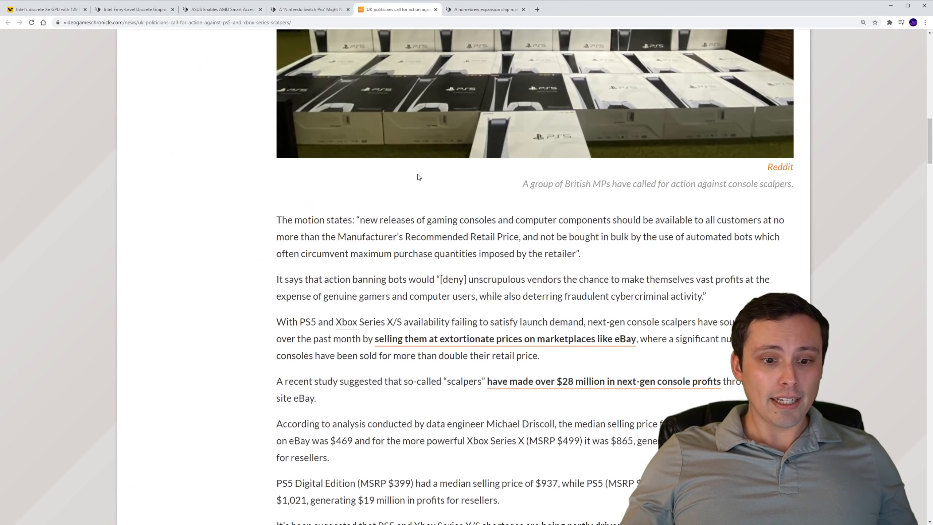
scroll(up, 3)
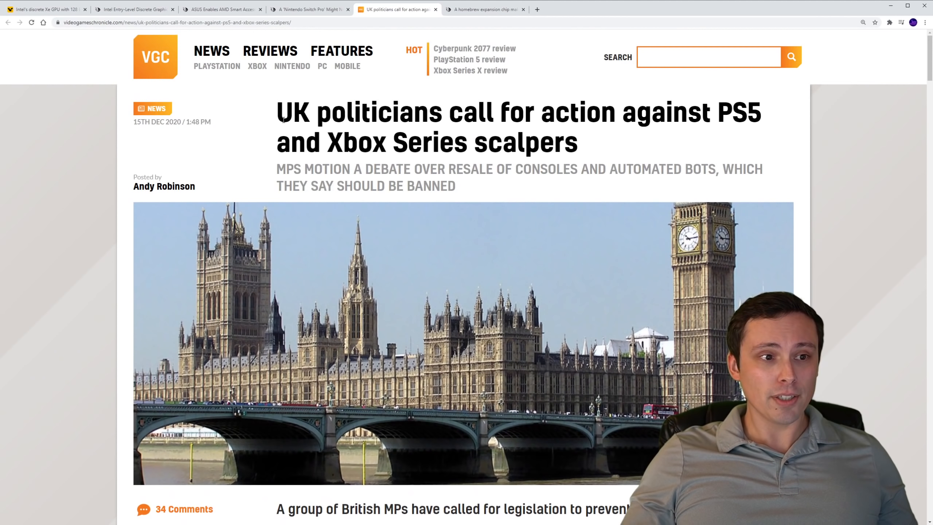
double_click(292, 112)
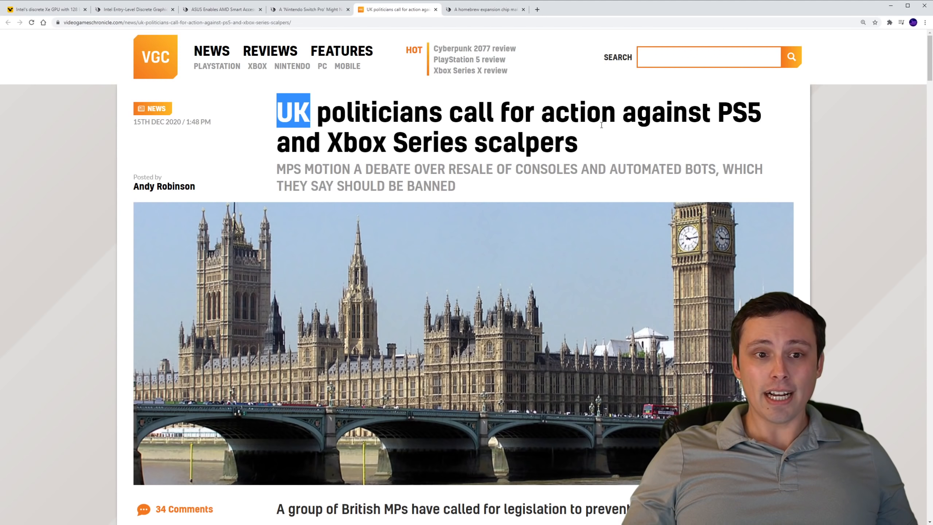
scroll(down, 3)
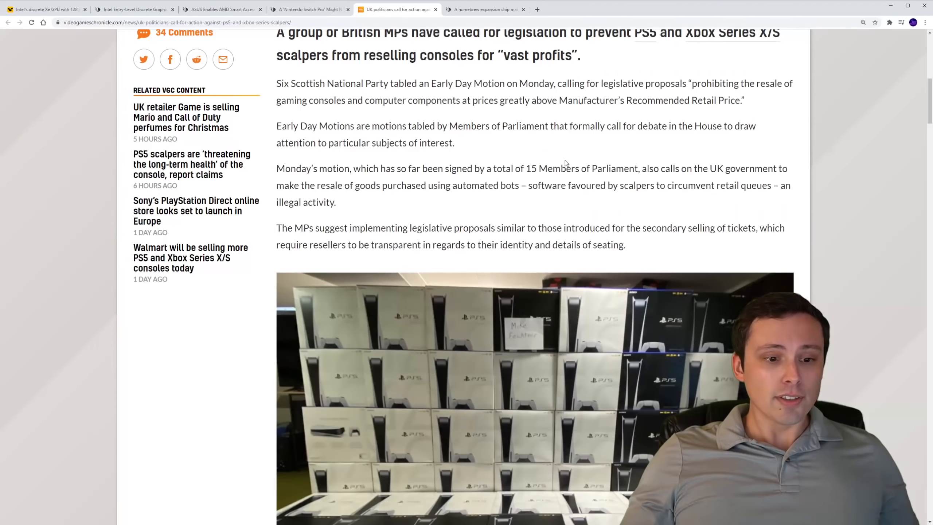
scroll(down, 3)
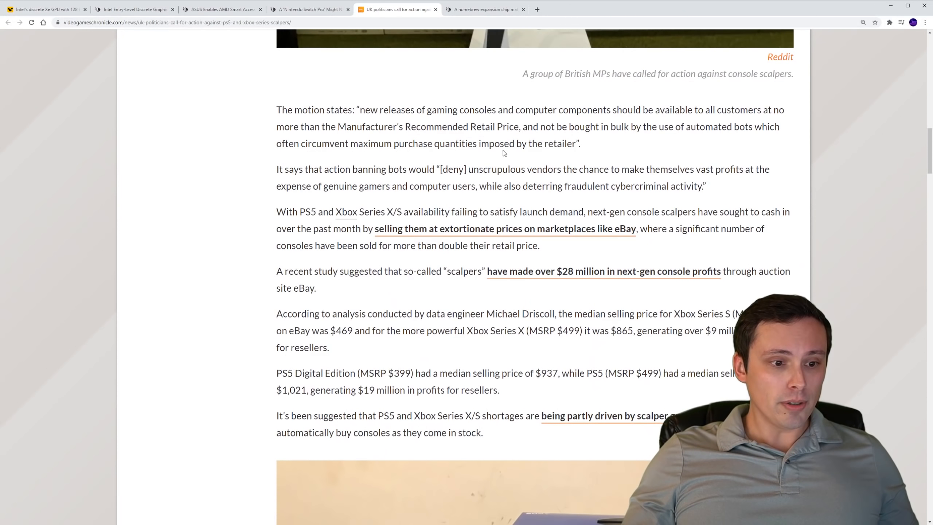
scroll(down, 3)
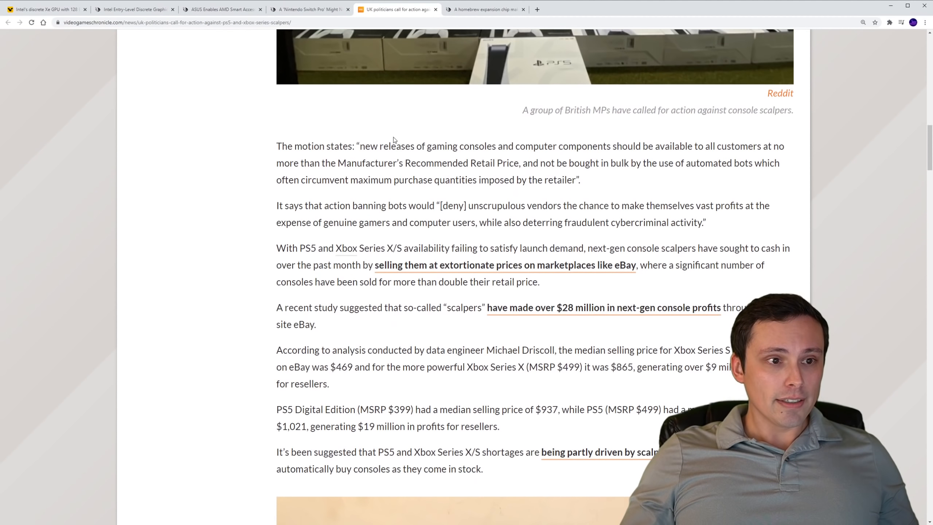
drag(360, 146, 572, 180)
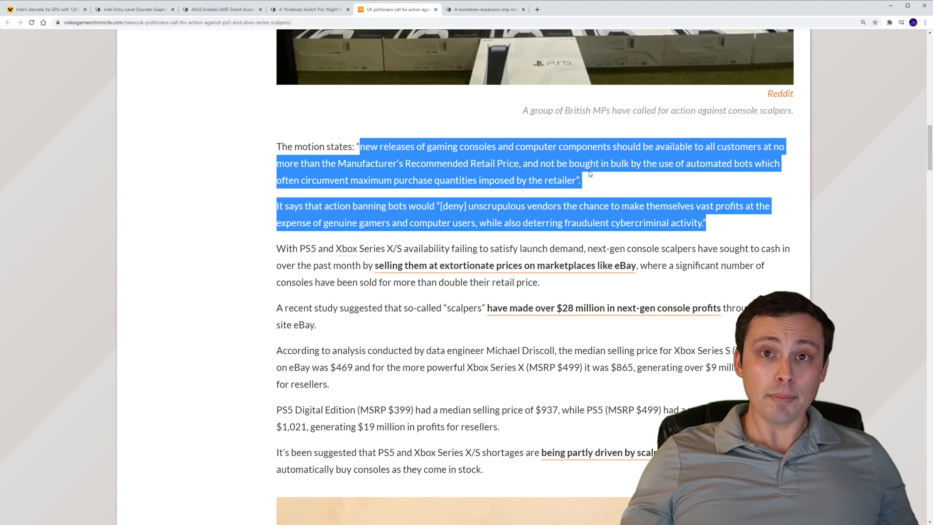
mouse_move(776, 176)
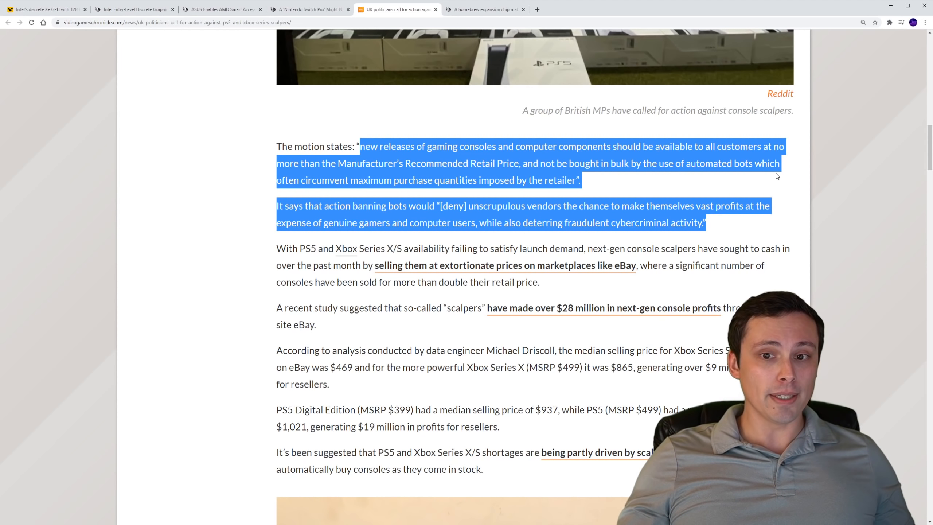
mouse_move(299, 175)
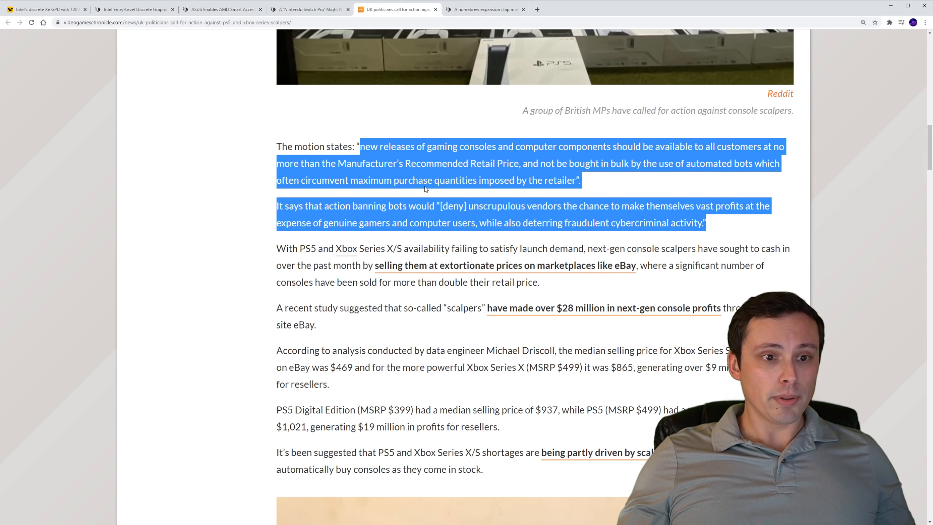
mouse_move(558, 191)
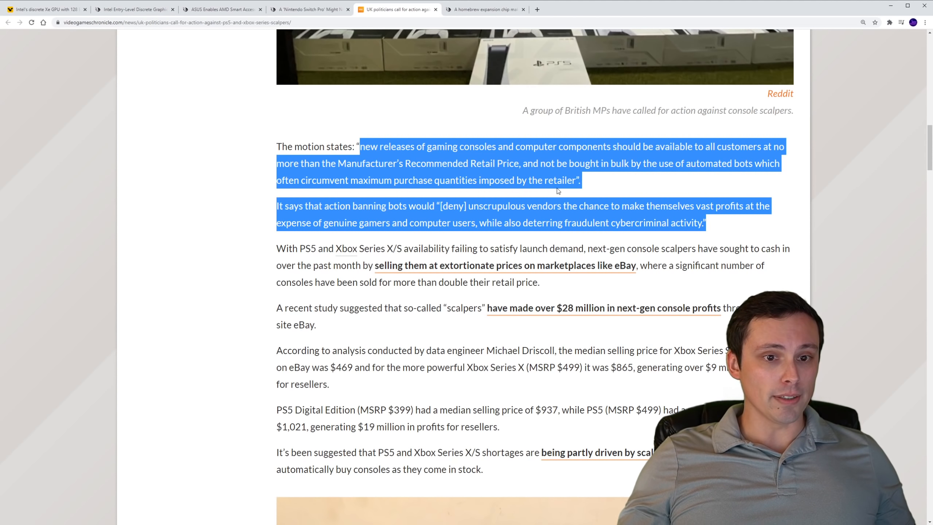
mouse_move(287, 215)
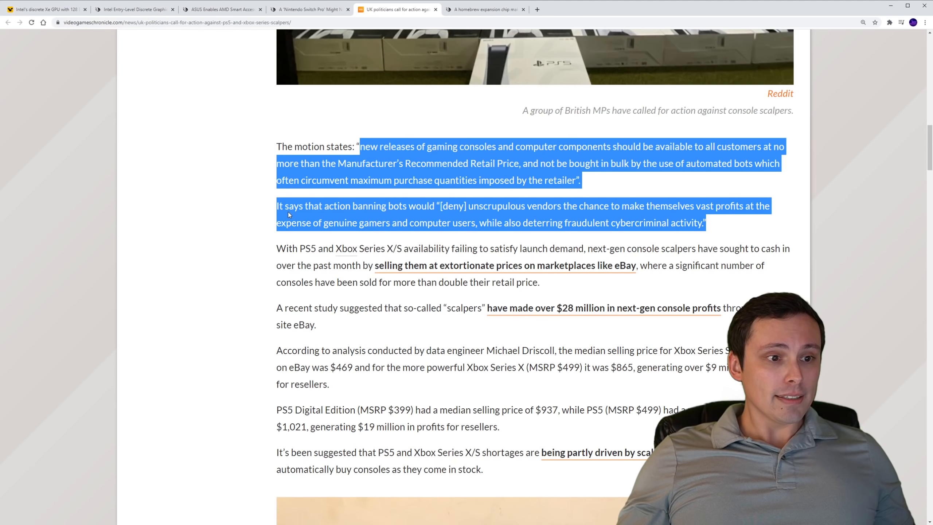
mouse_move(451, 215)
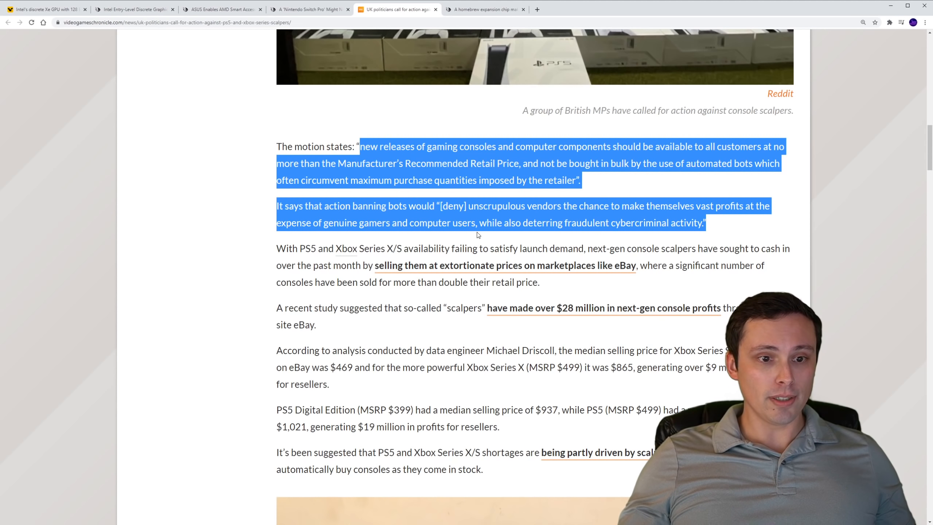
mouse_move(636, 232)
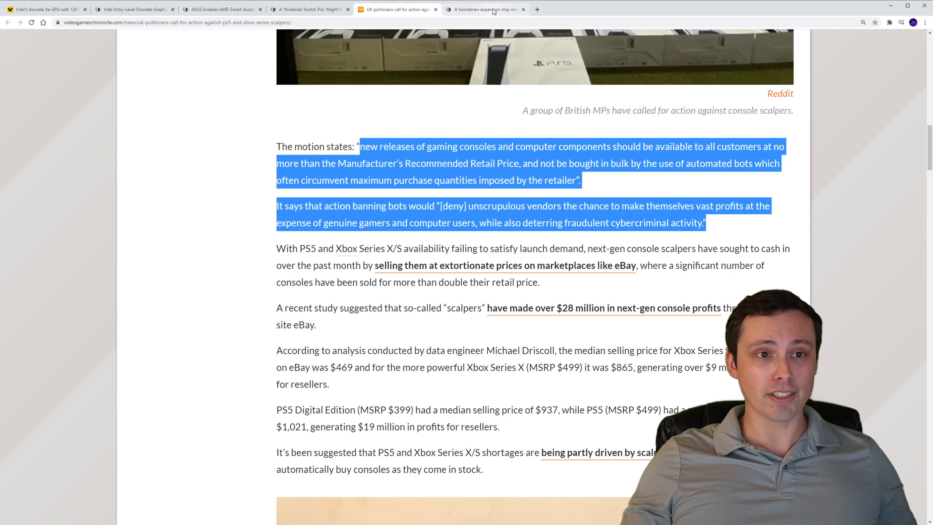
Step: Read the SNES SuperRT ray tracing article down to its embedded demo video
click(484, 9)
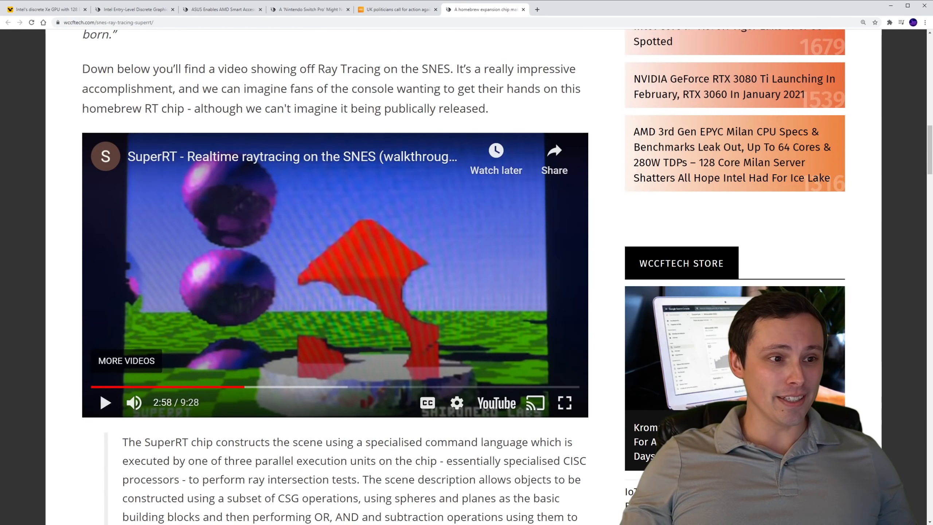
scroll(down, 3)
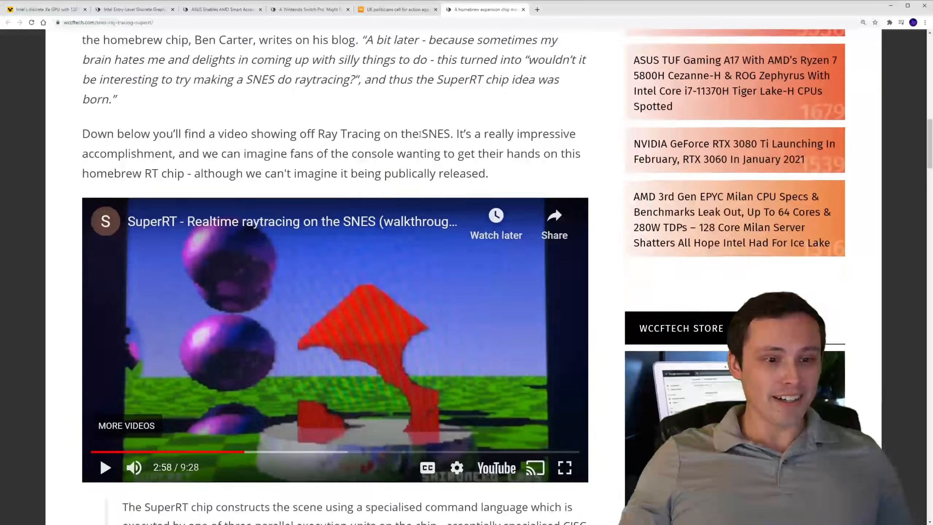
scroll(down, 3)
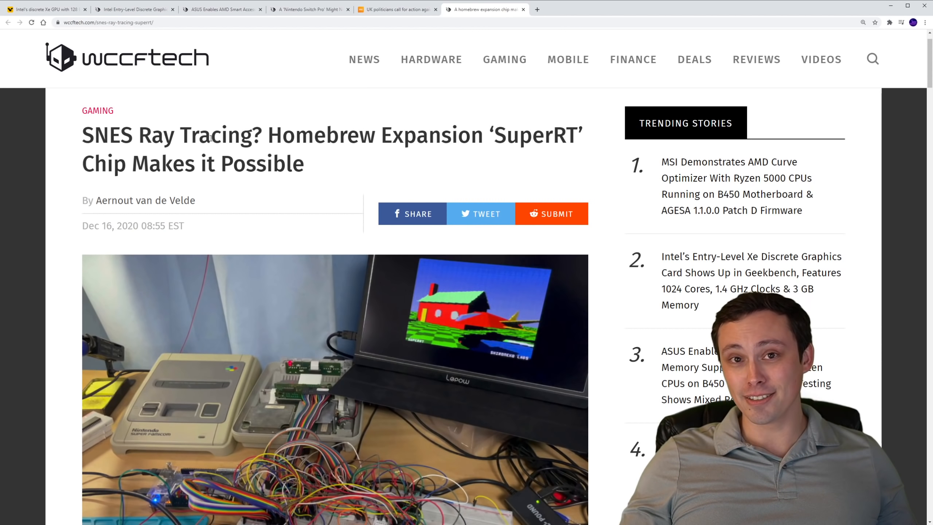
scroll(down, 3)
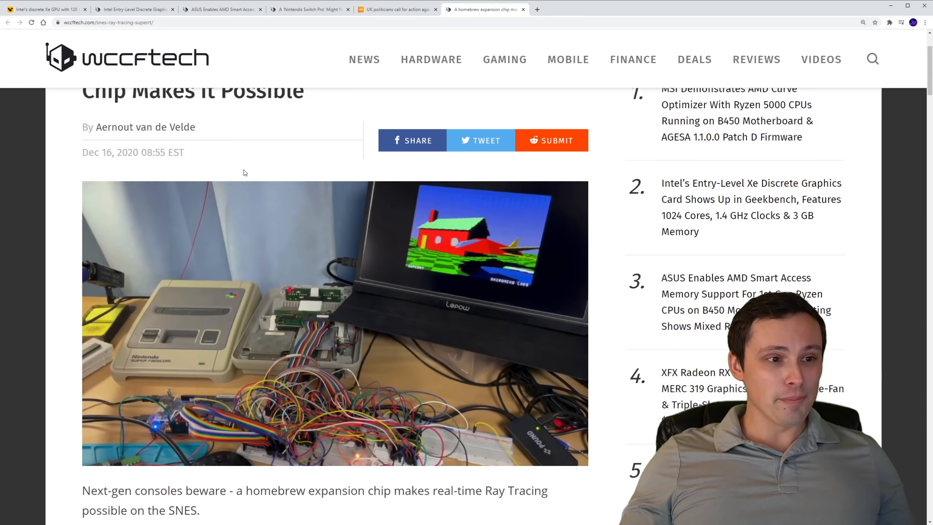
scroll(down, 3)
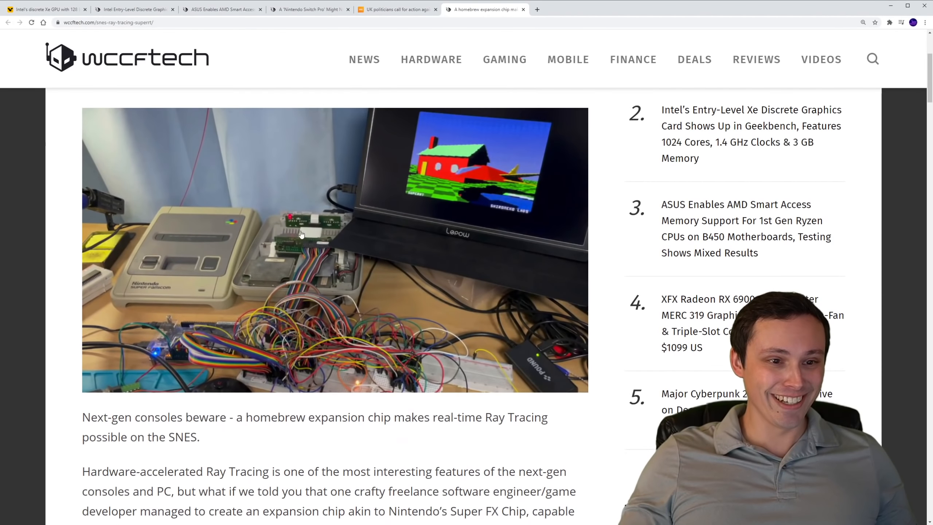
scroll(down, 3)
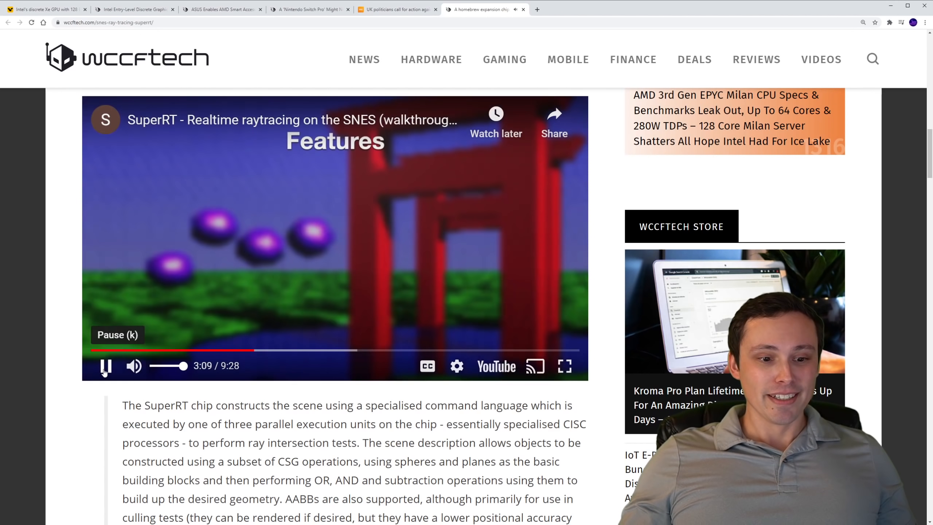
Step: Pause the SuperRT demo video at 3:11 and continue to the closing line
click(105, 365)
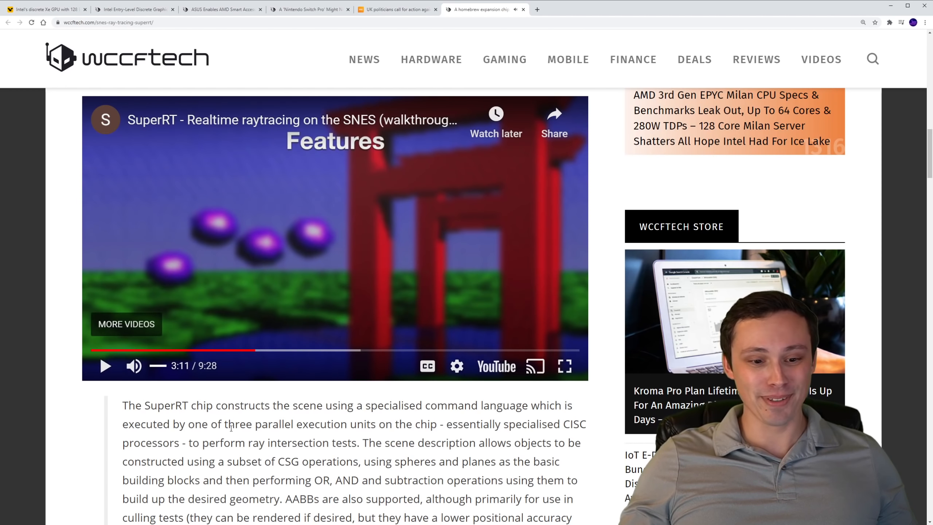
scroll(down, 3)
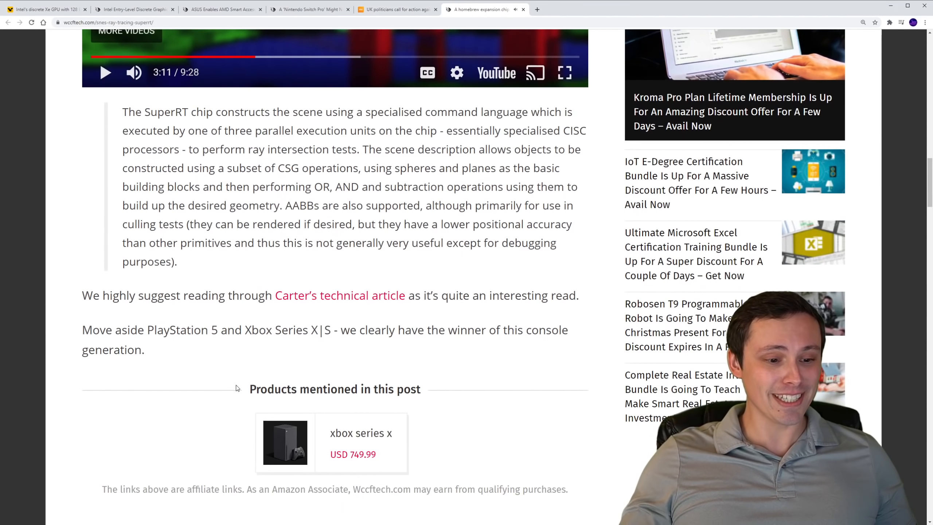